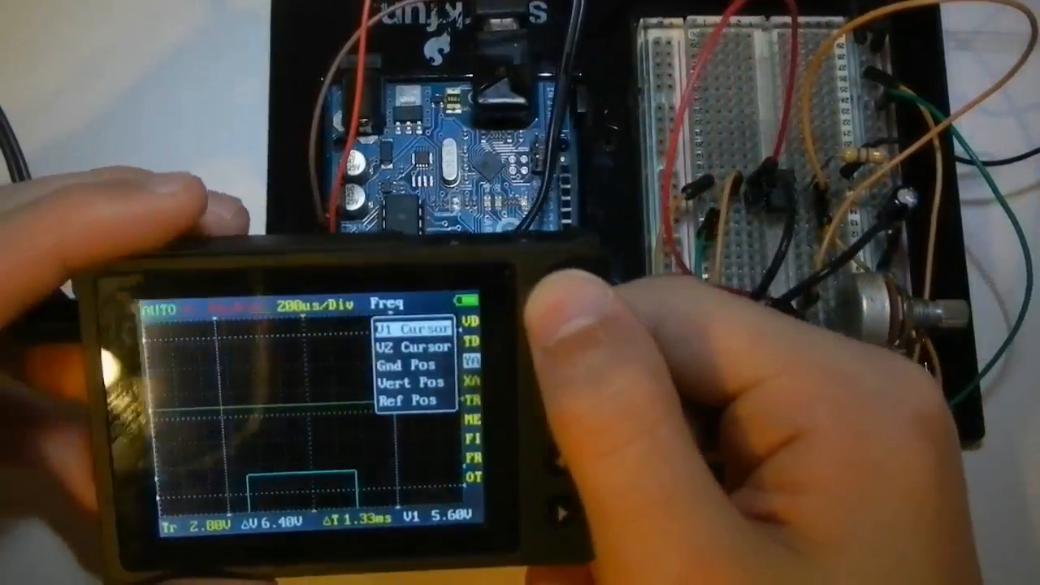
# Bring up the Xournal page showing the 555 astable schematic
pyautogui.click(552, 349)
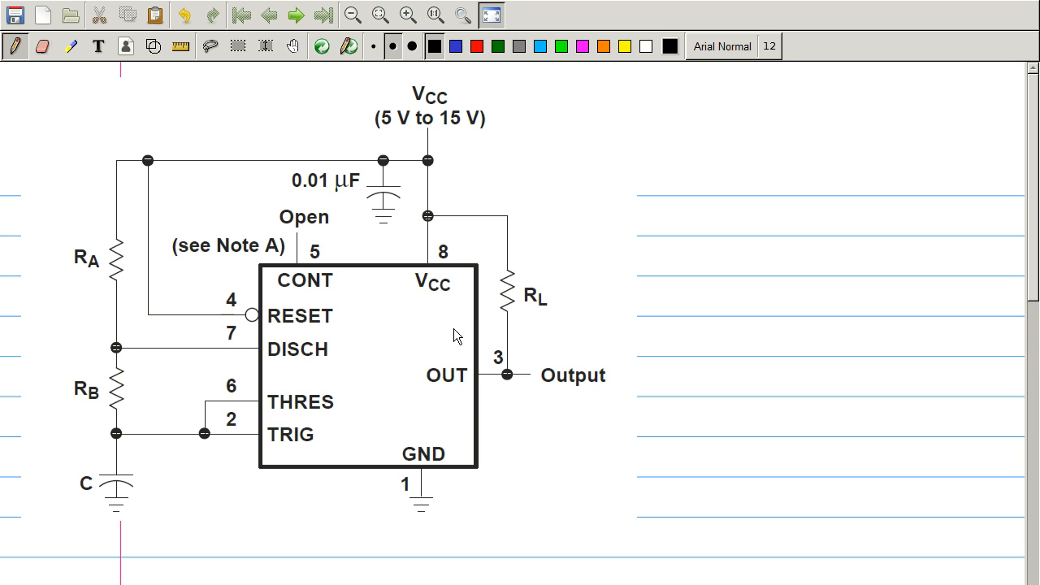
pyautogui.moveTo(340, 283)
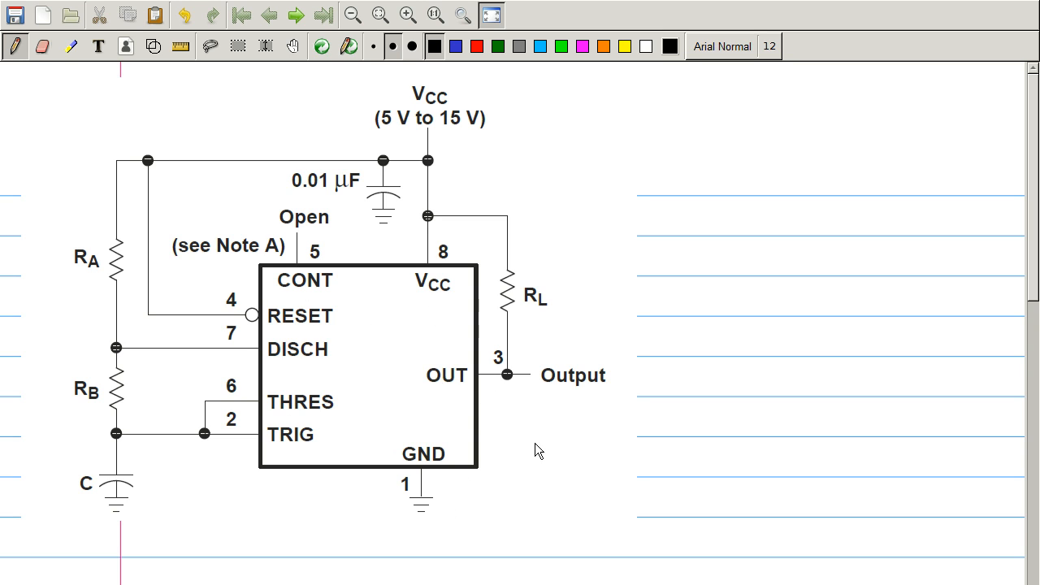
pyautogui.moveTo(708, 232)
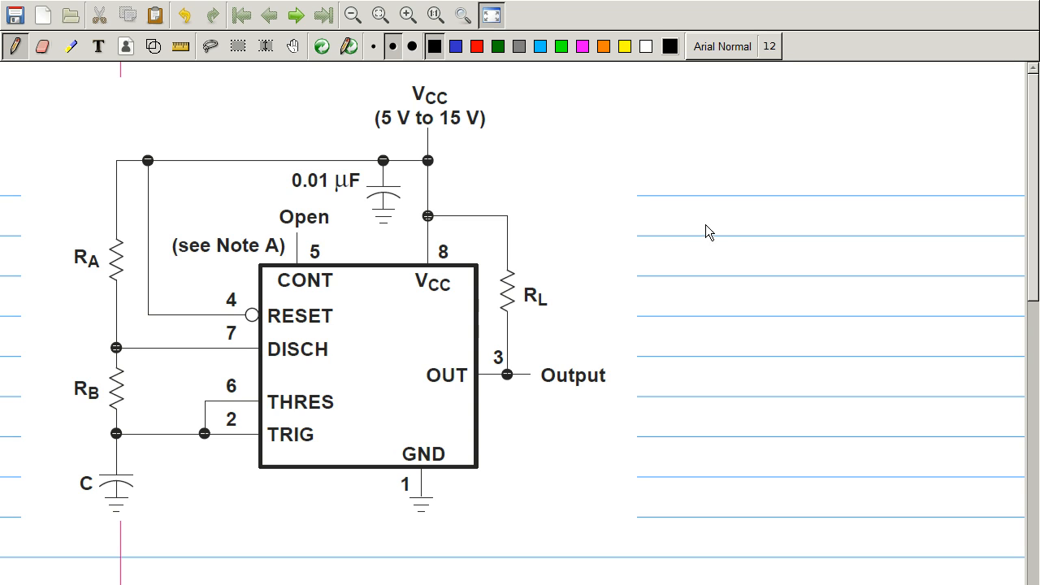
pyautogui.moveTo(700, 235)
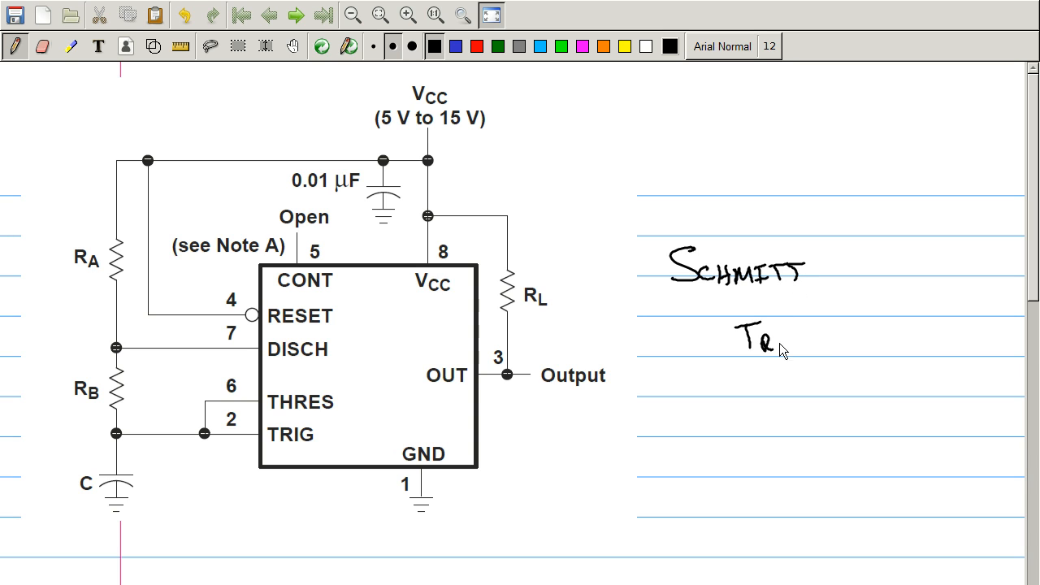
# Handwrite 'TRIGGER' under 'SCHMITT' beside the 555 schematic
pyautogui.moveTo(764, 342); pyautogui.dragTo(845, 341)
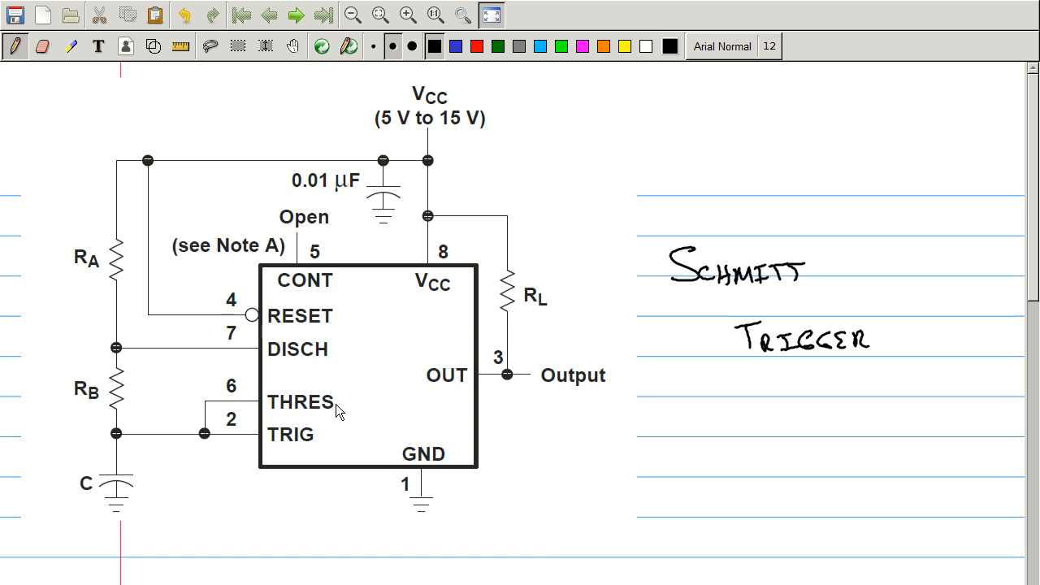
pyautogui.moveTo(355, 406)
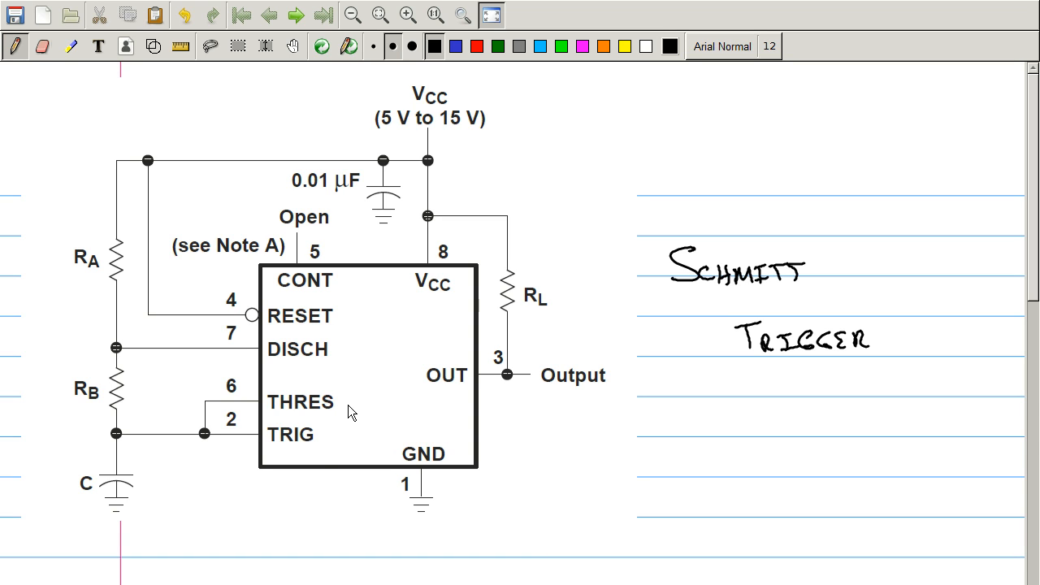
pyautogui.moveTo(319, 414)
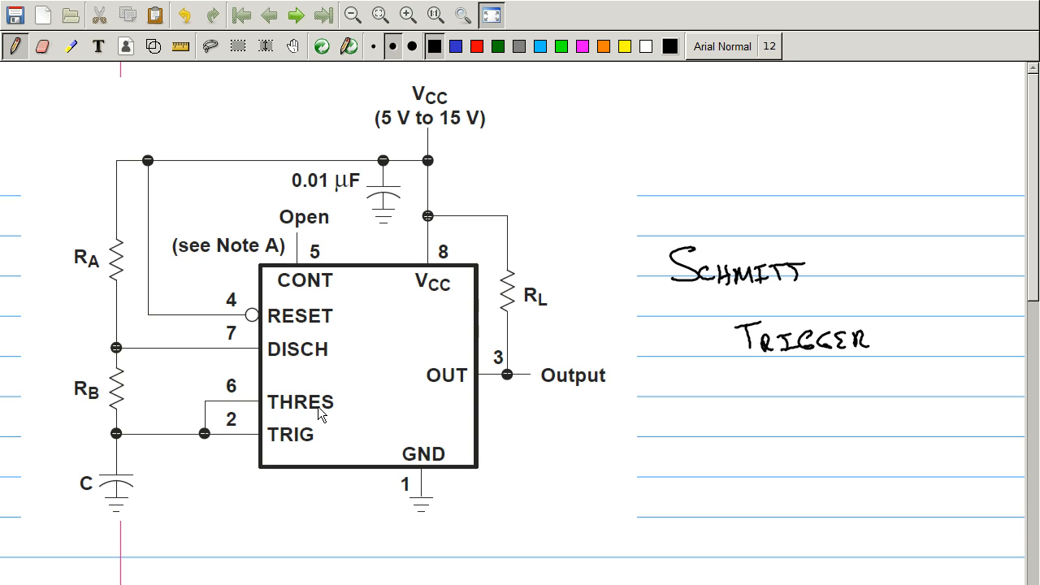
pyautogui.moveTo(420, 422)
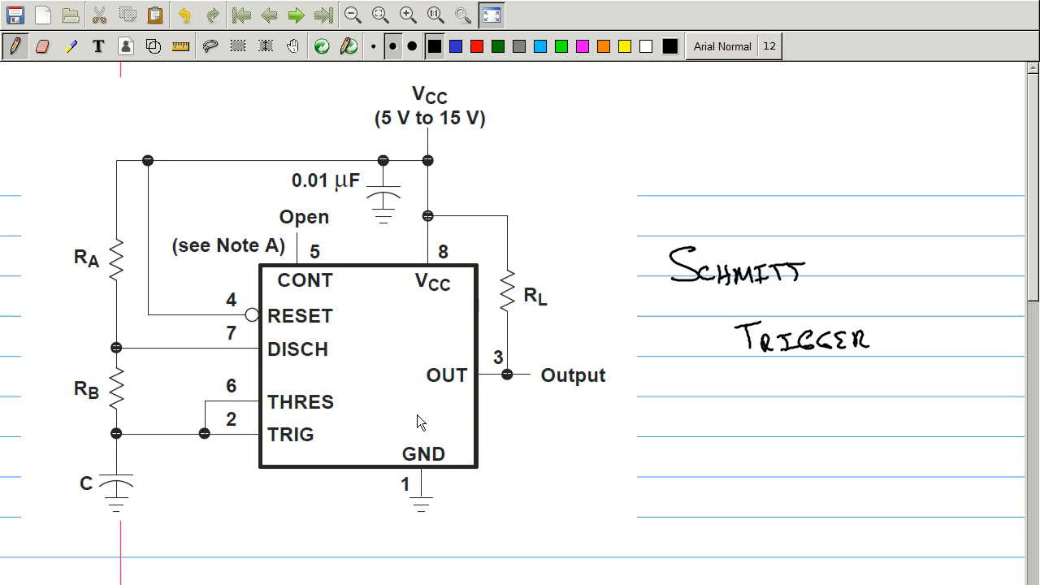
pyautogui.moveTo(319, 411)
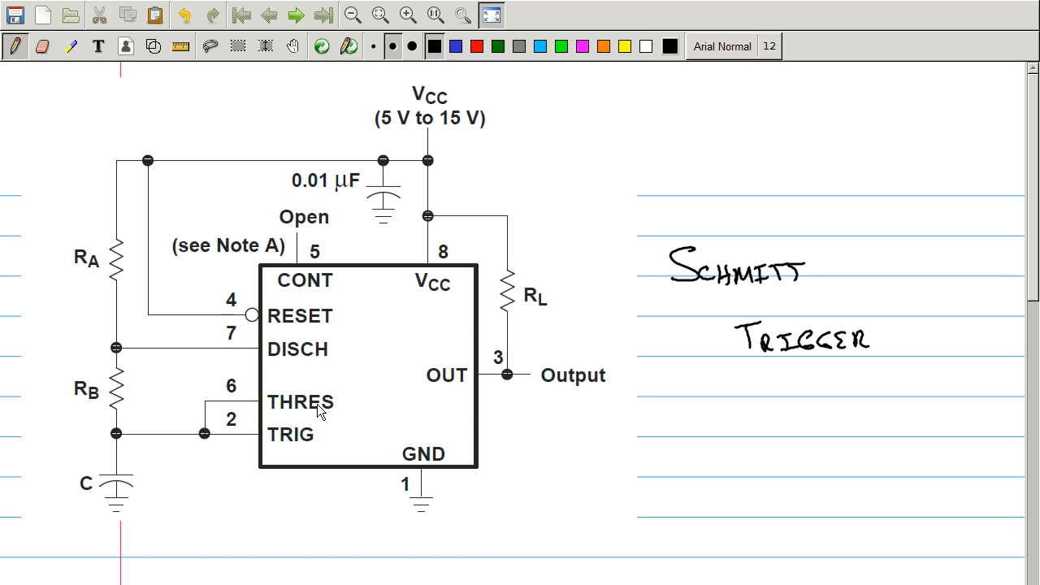
pyautogui.moveTo(337, 409)
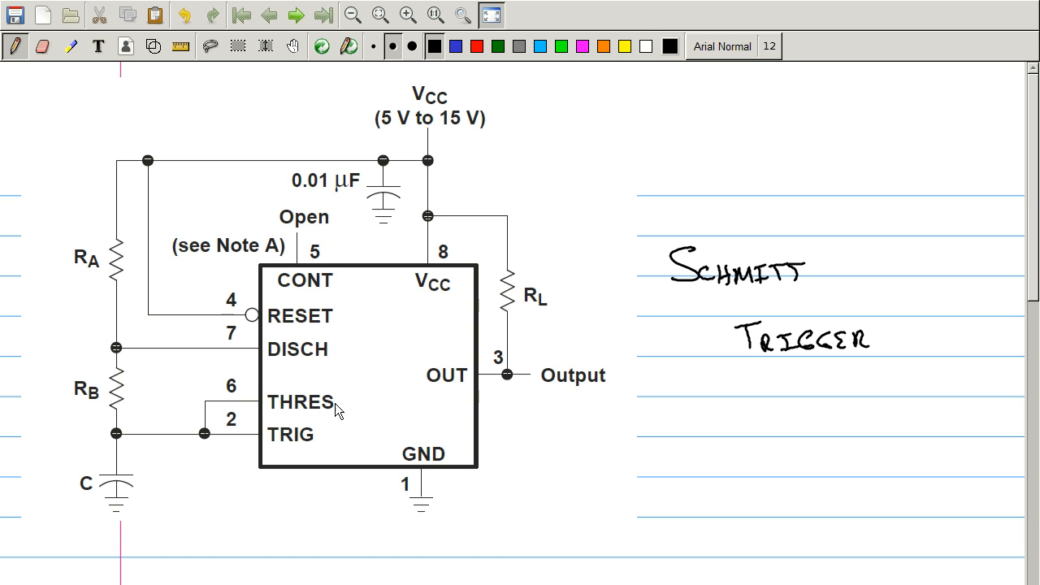
pyautogui.moveTo(283, 441)
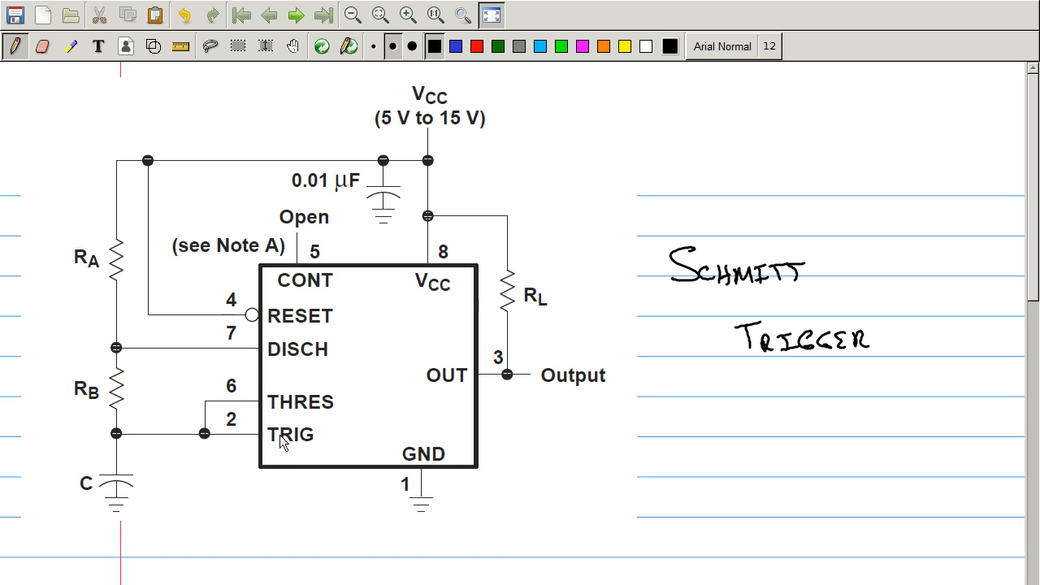
pyautogui.moveTo(209, 458)
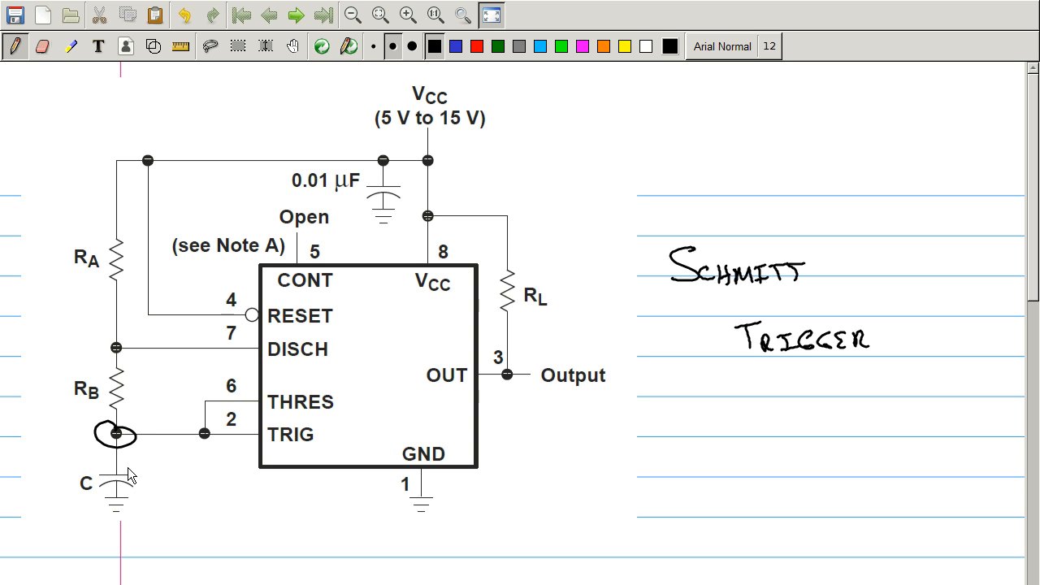
pyautogui.moveTo(213, 450)
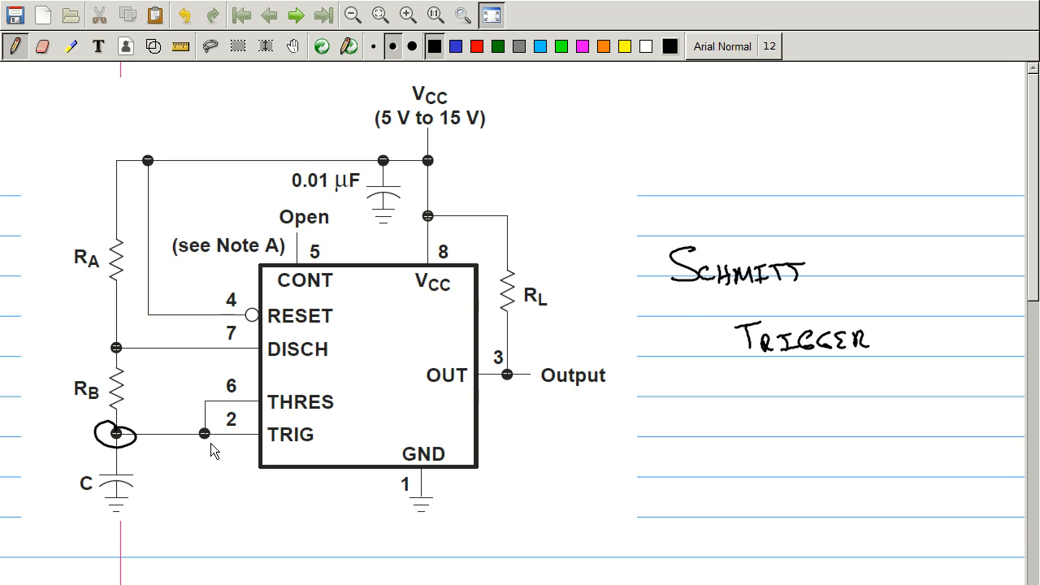
# Finish the 'Low Z' note by the trigger pin and scroll below the schematic
pyautogui.scroll(-3)
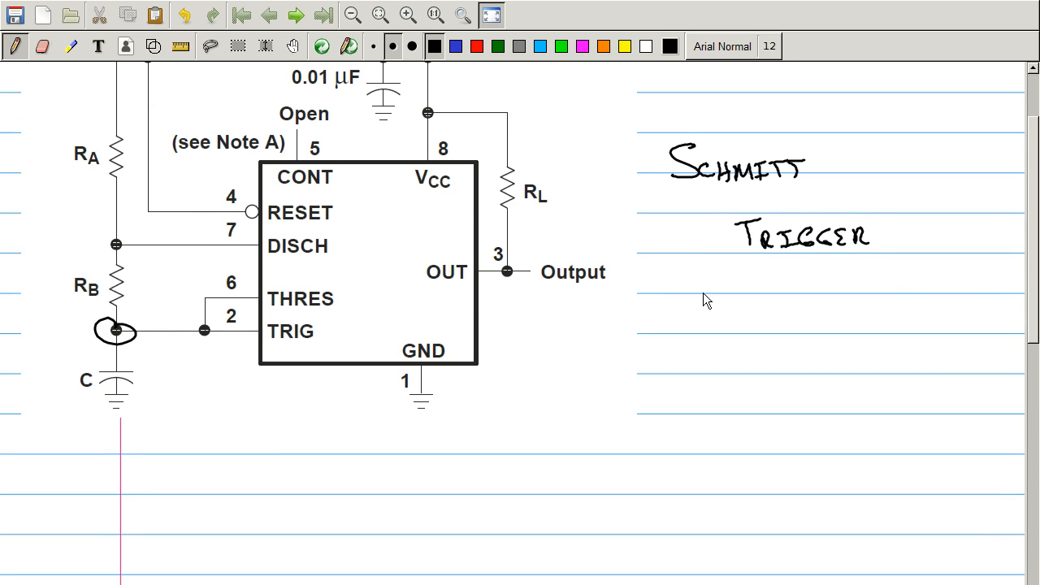
pyautogui.moveTo(188, 260)
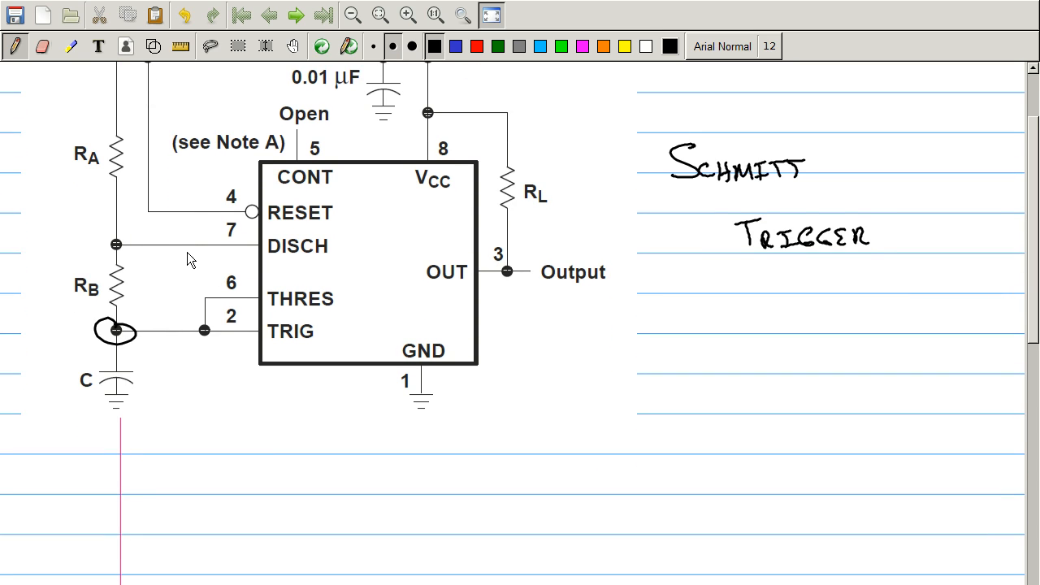
pyautogui.moveTo(161, 266)
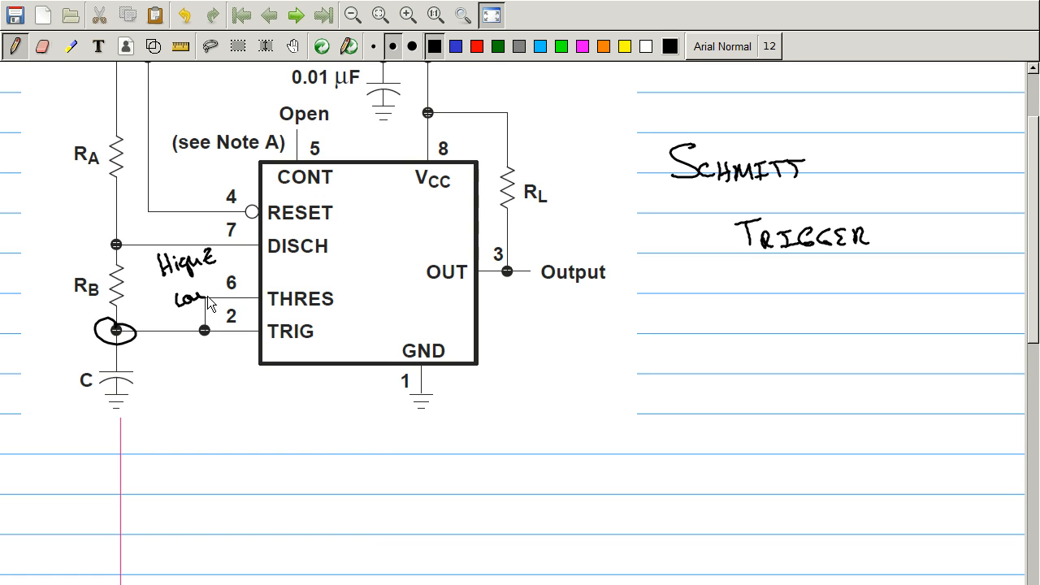
pyautogui.click(218, 284)
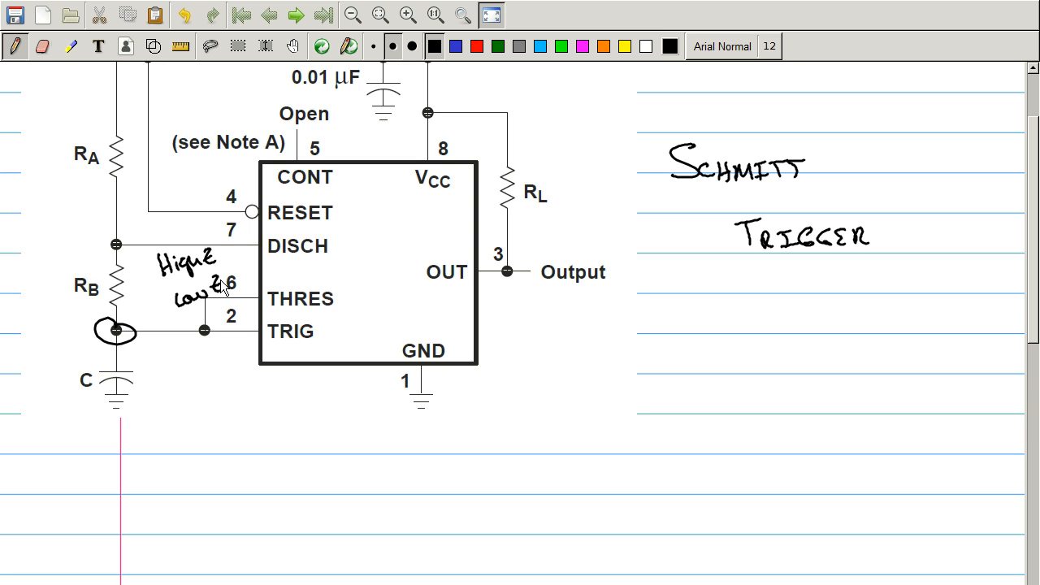
pyautogui.moveTo(593, 237)
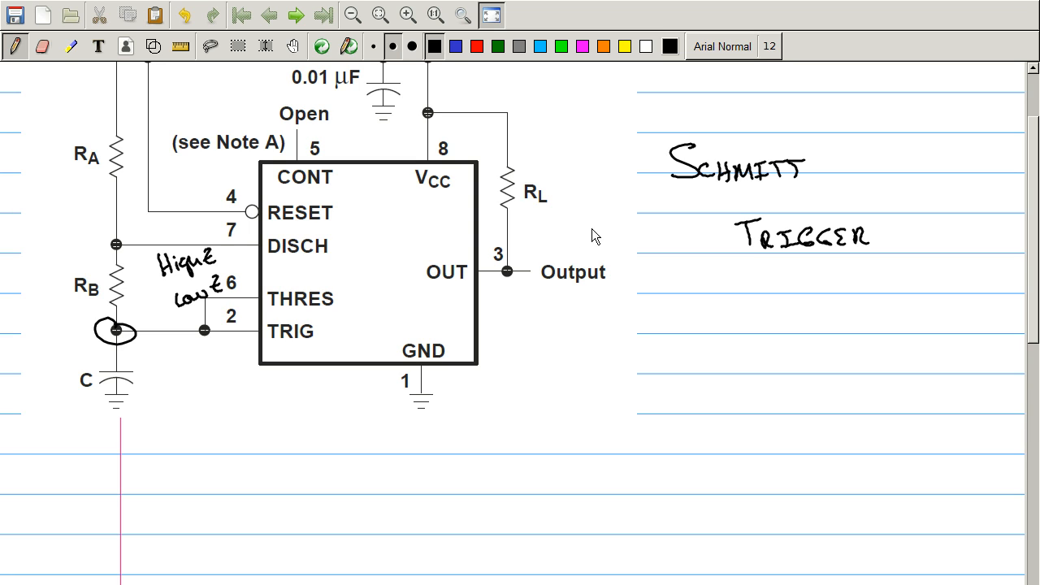
pyautogui.moveTo(122, 349)
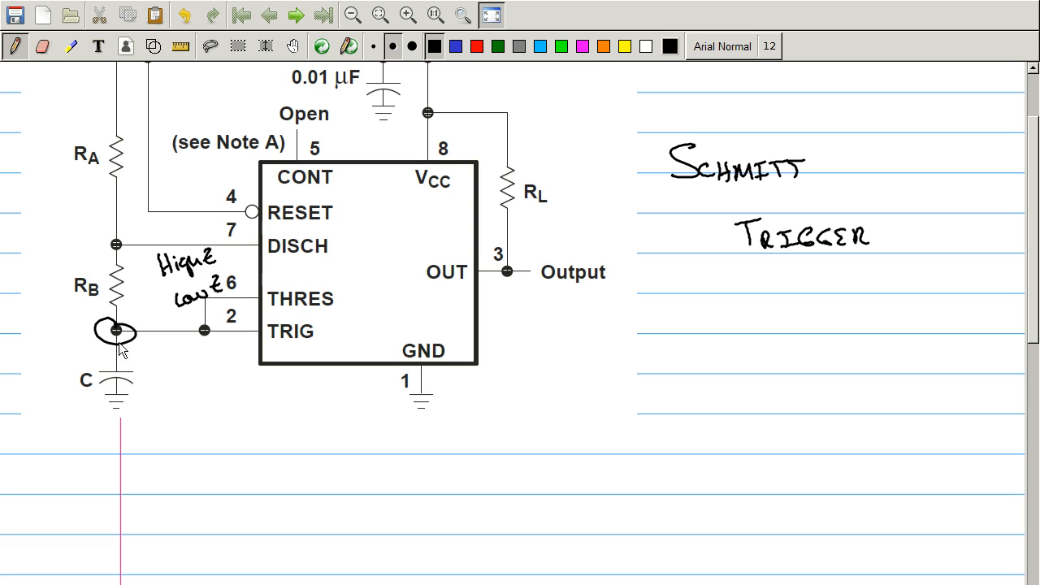
pyautogui.scroll(-3)
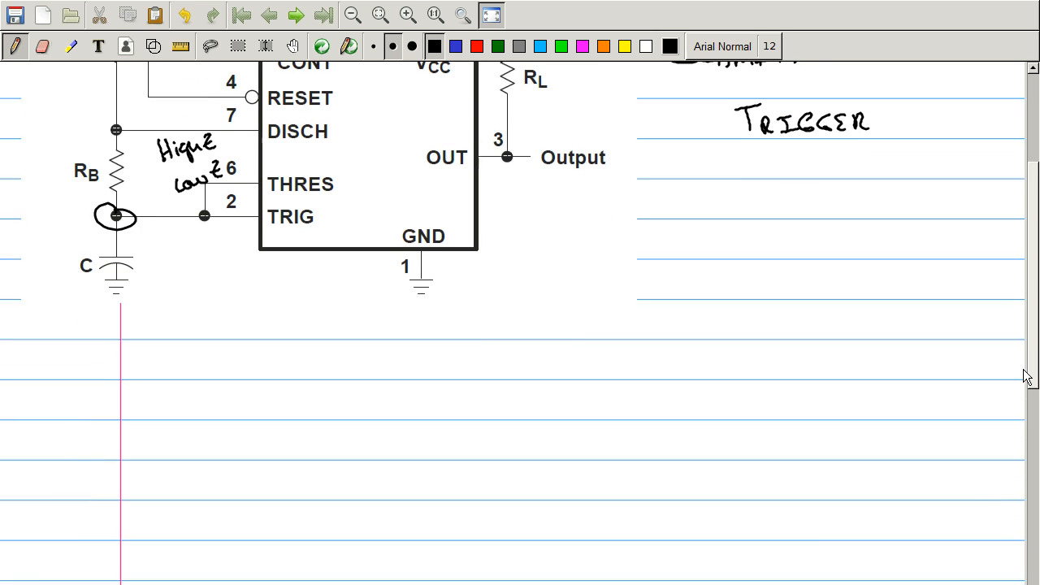
pyautogui.scroll(-3)
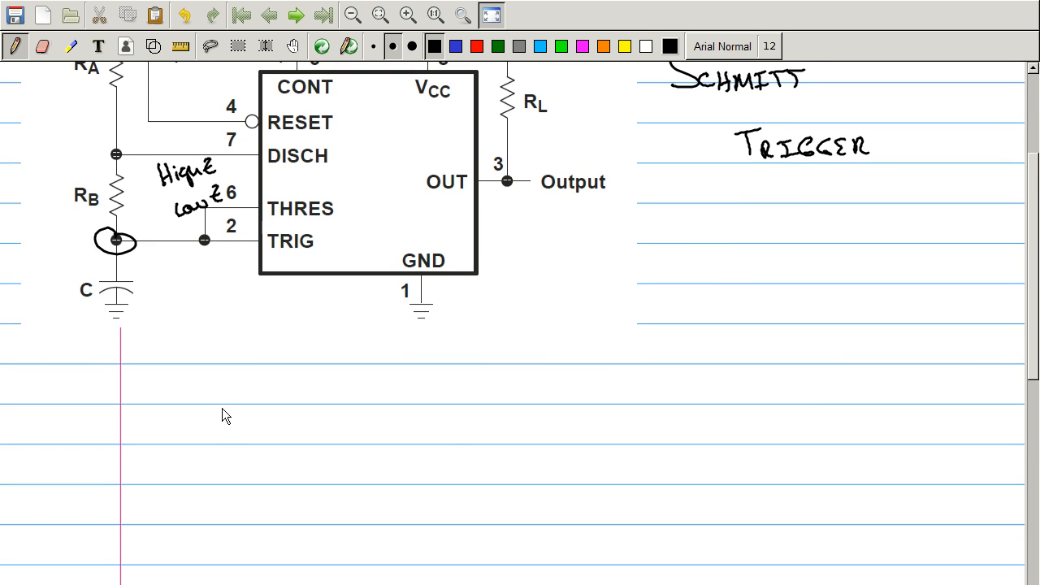
# Draw axes, a rising charge curve, and a dashed line labelled '2/3 Vcc Thresh'
pyautogui.moveTo(215, 398); pyautogui.dragTo(443, 565)
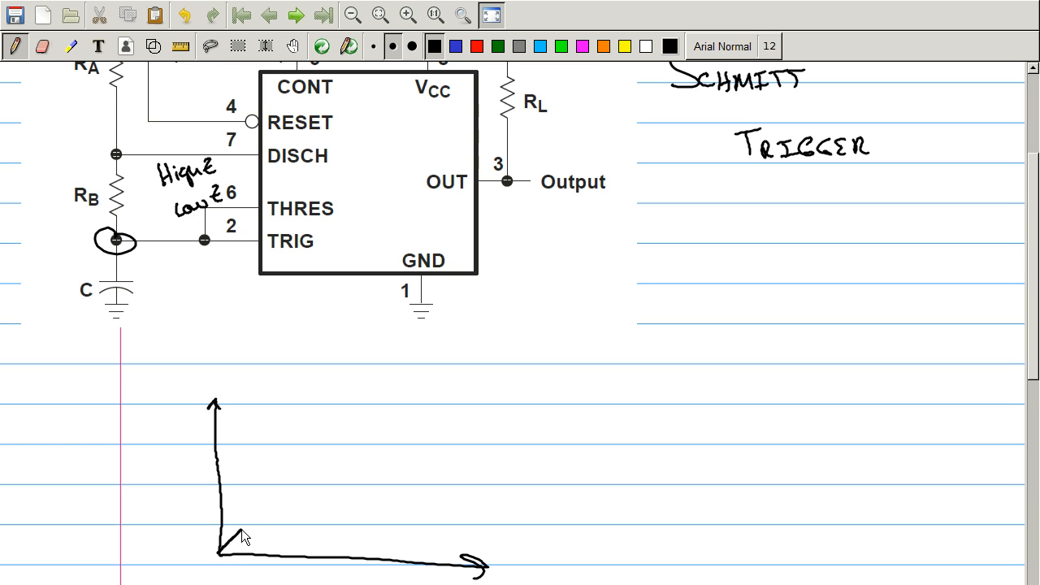
pyautogui.moveTo(219, 544); pyautogui.dragTo(361, 441)
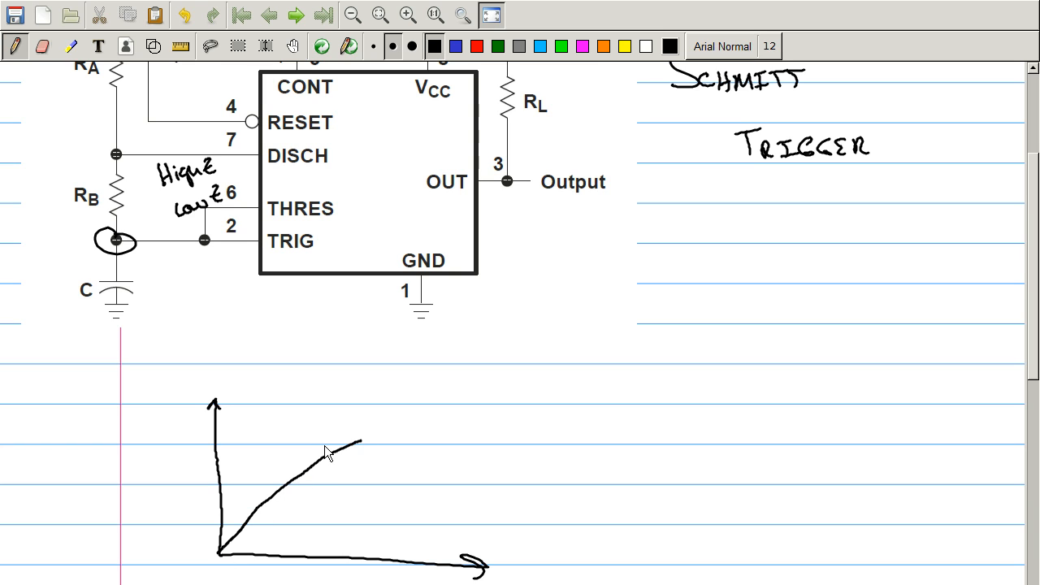
pyautogui.moveTo(308, 166)
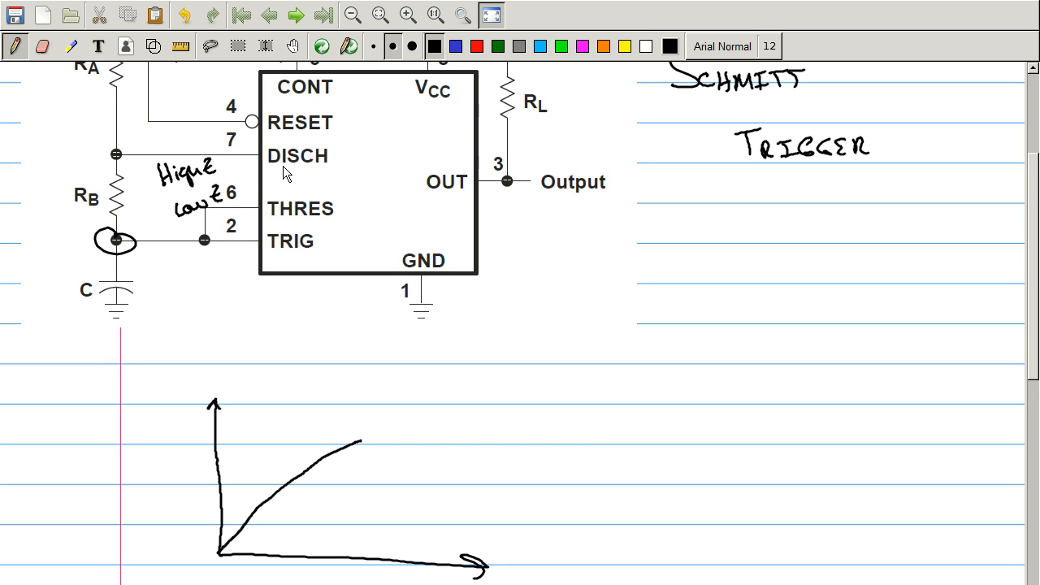
pyautogui.moveTo(1024, 364)
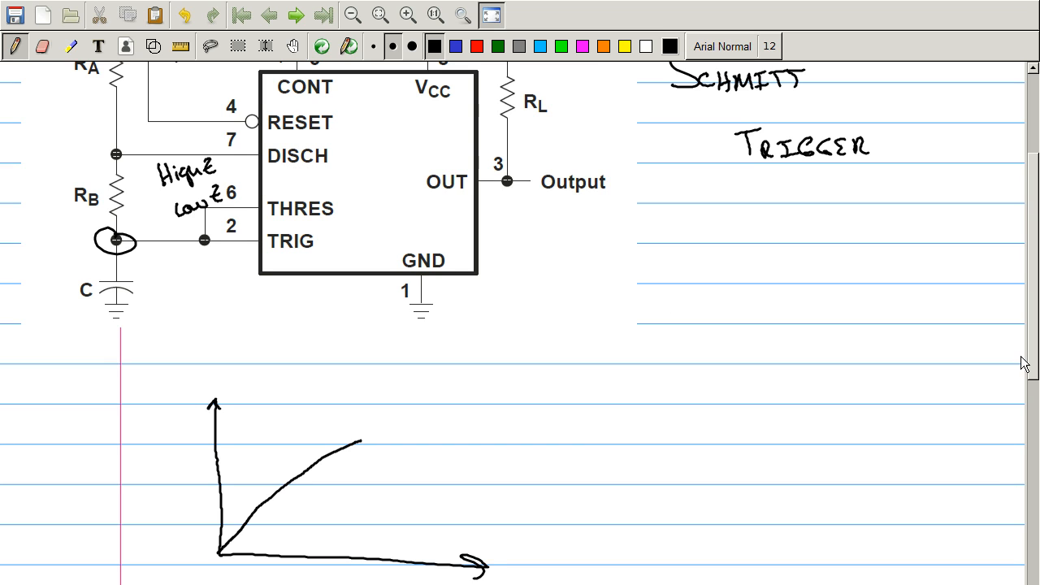
pyautogui.scroll(-3)
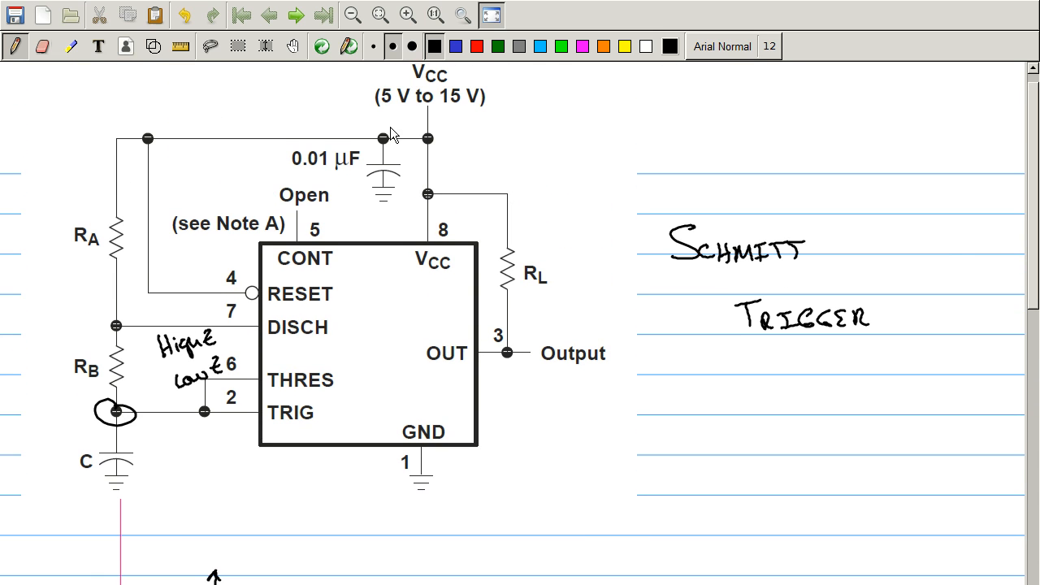
pyautogui.moveTo(128, 431)
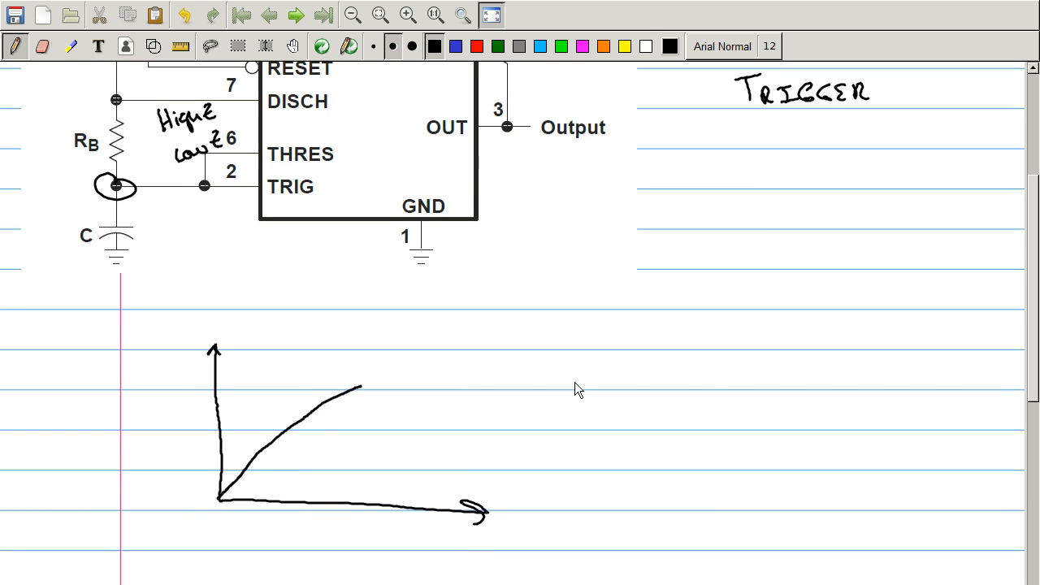
pyautogui.moveTo(219, 396)
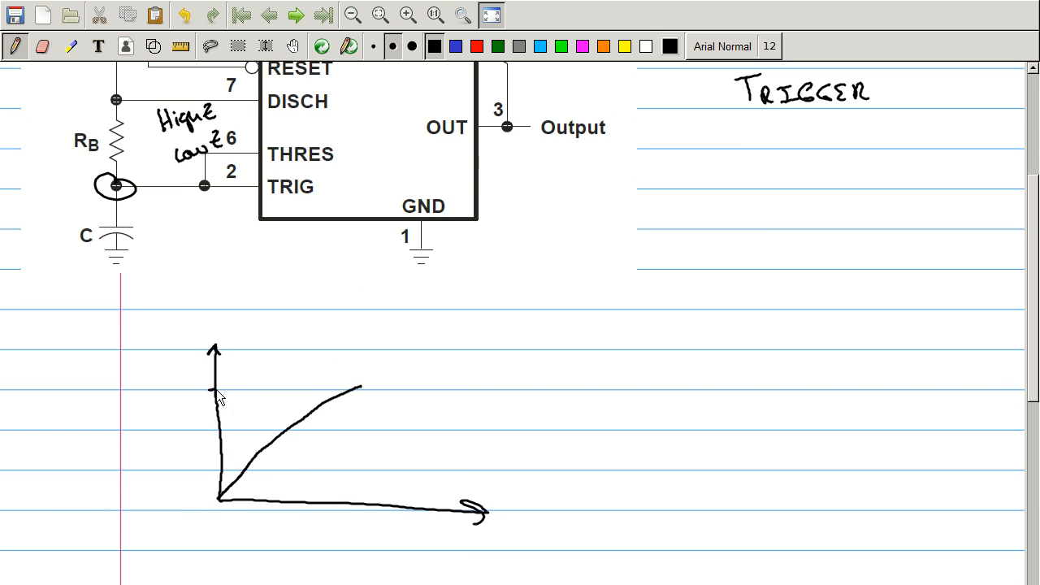
pyautogui.moveTo(209, 388); pyautogui.dragTo(374, 385)
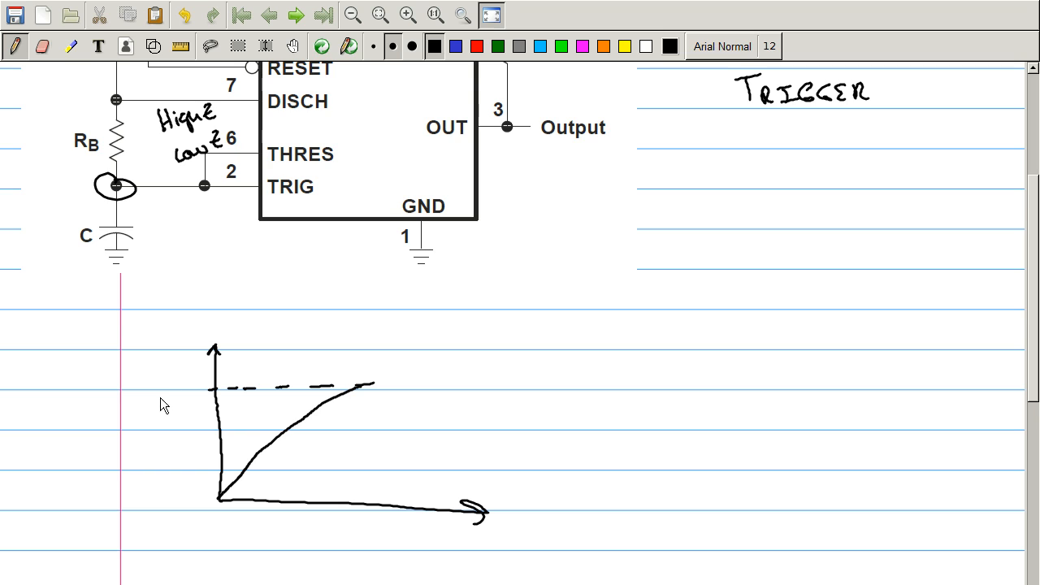
pyautogui.write('T')
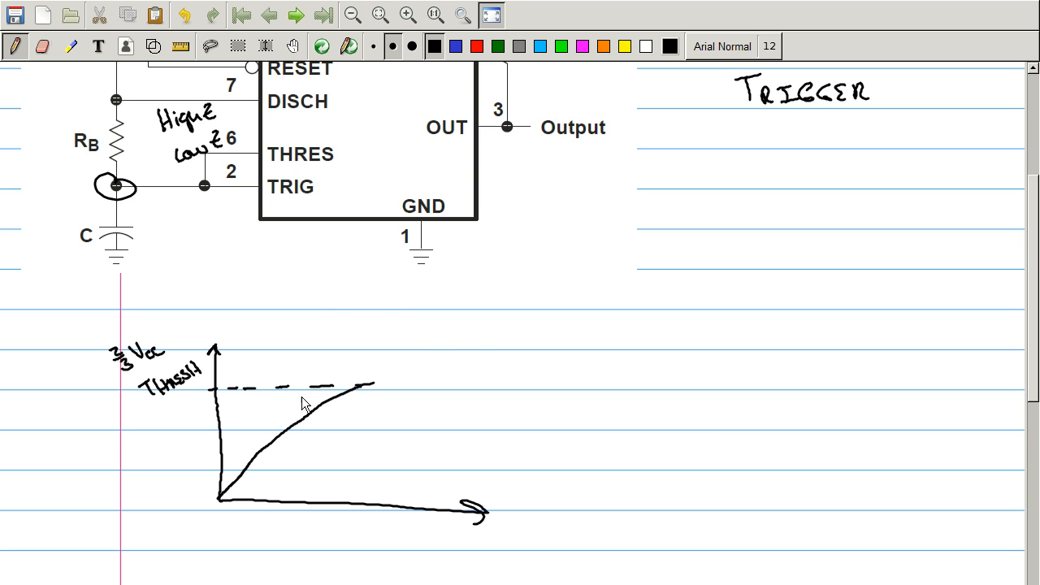
pyautogui.moveTo(159, 395)
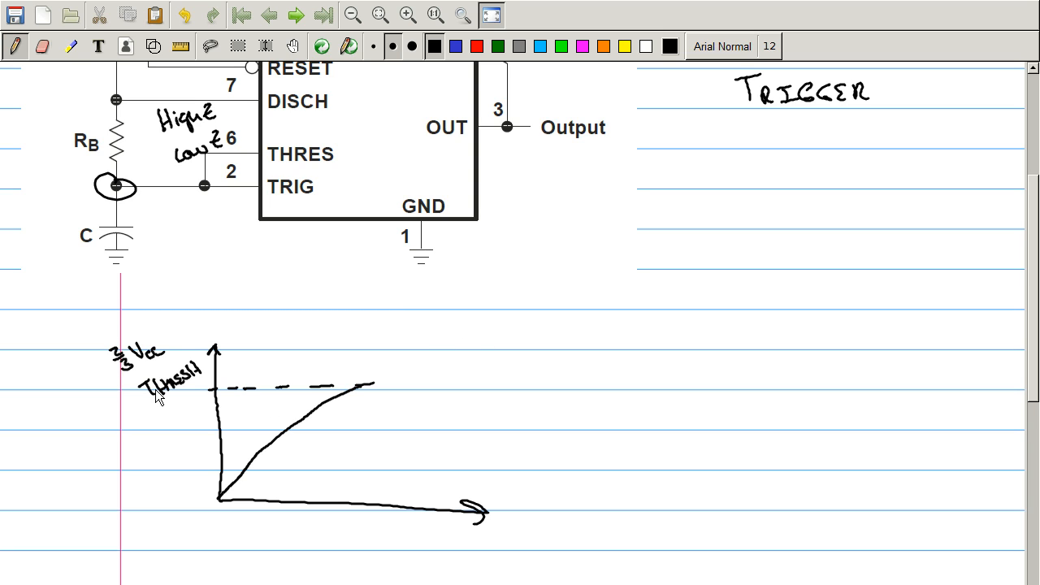
pyautogui.moveTo(139, 390)
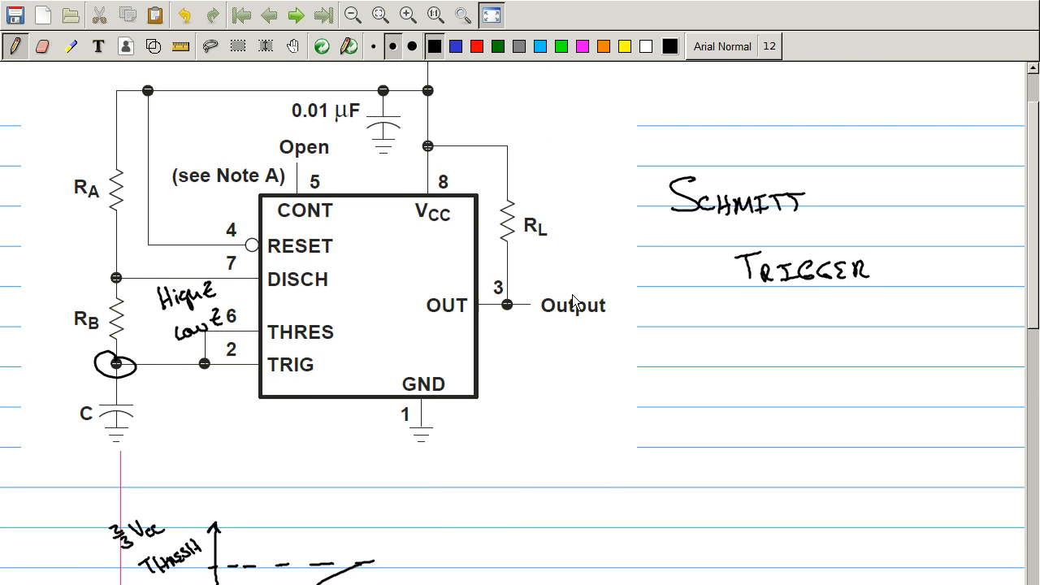
pyautogui.moveTo(576, 305)
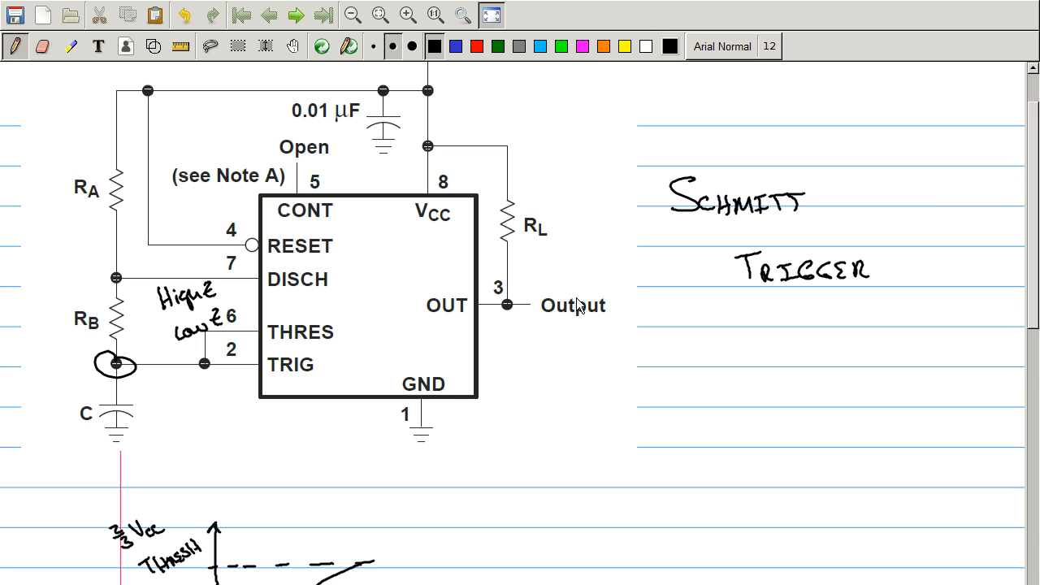
pyautogui.moveTo(134, 274)
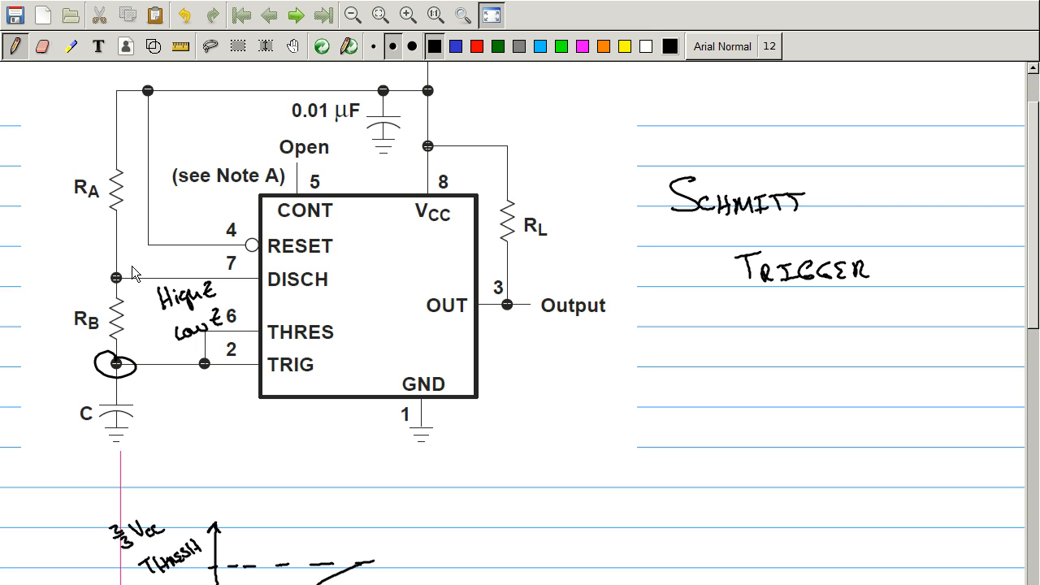
pyautogui.moveTo(164, 347)
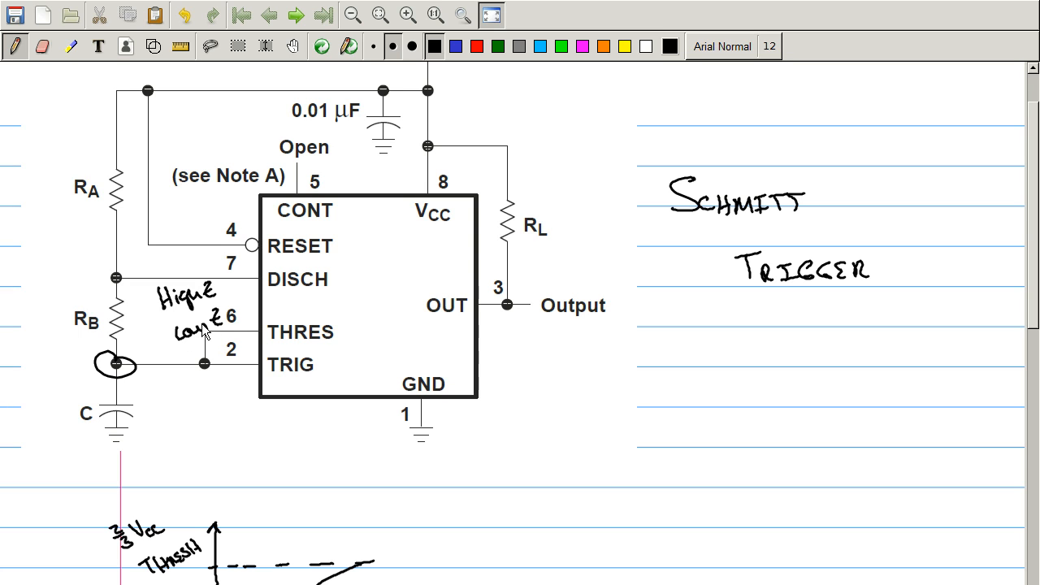
pyautogui.moveTo(119, 390)
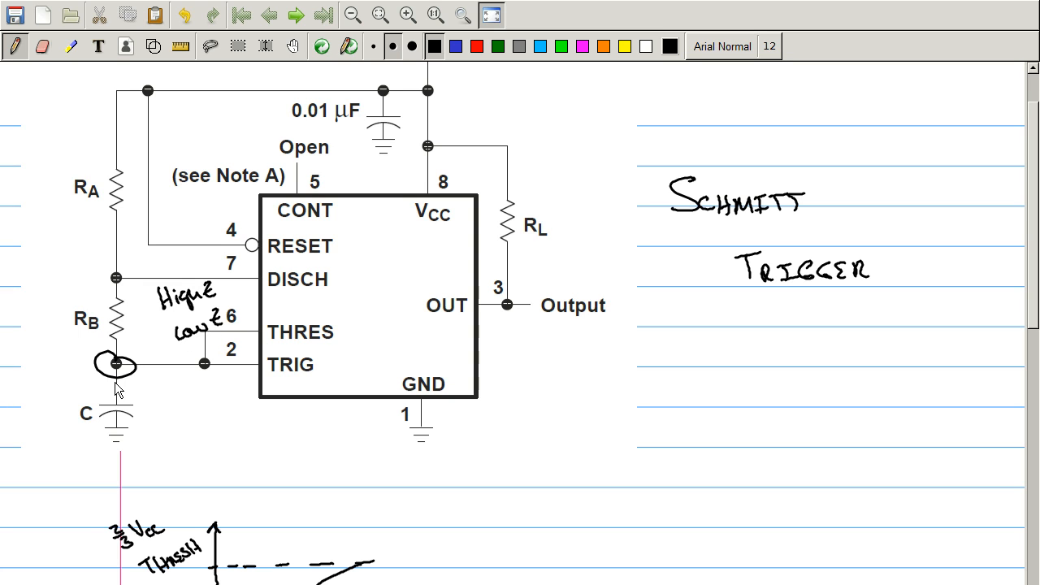
pyautogui.moveTo(120, 381)
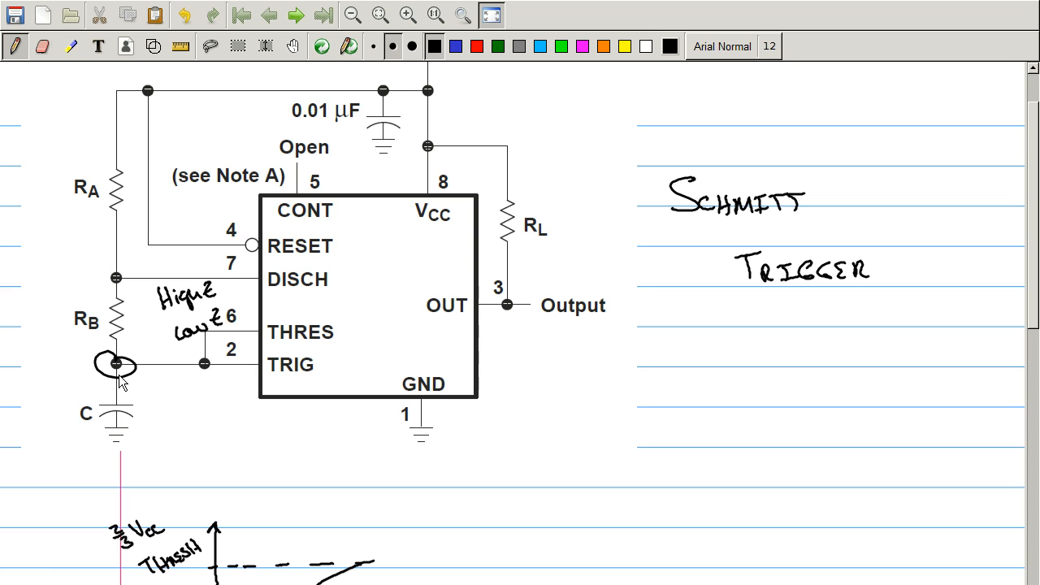
pyautogui.moveTo(302, 280)
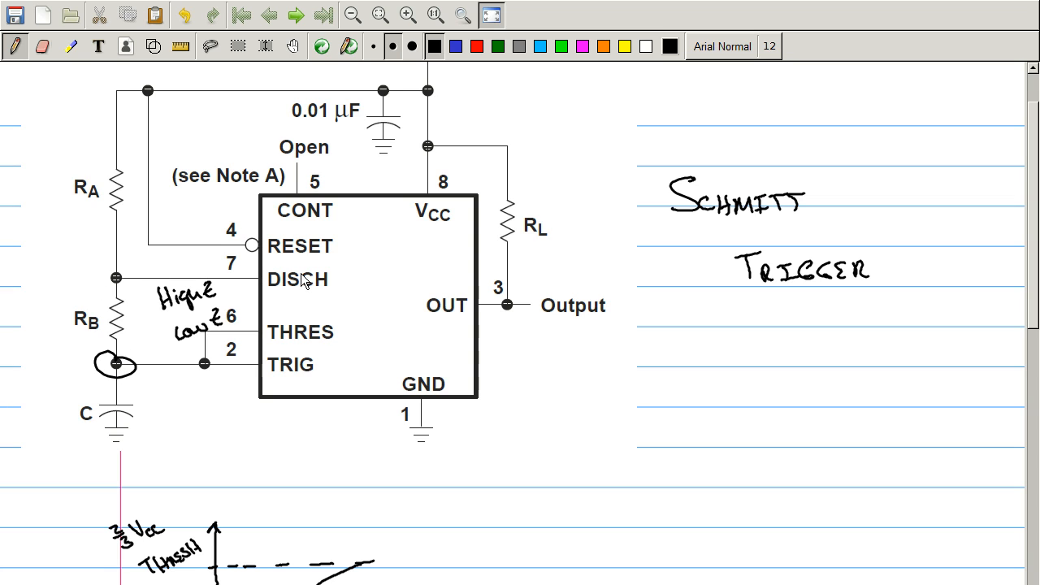
pyautogui.moveTo(252, 293)
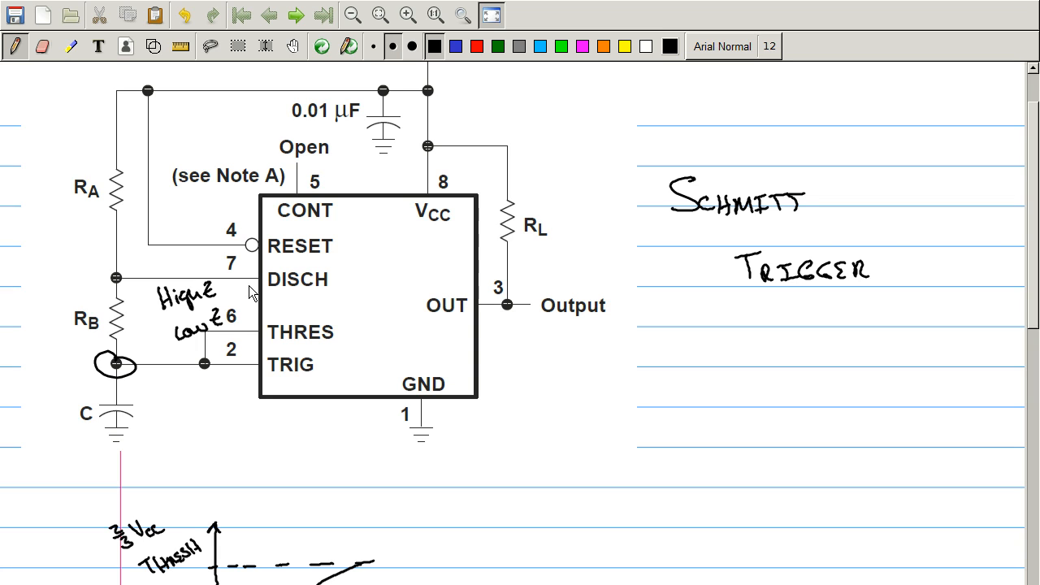
# Draw the discharge slope and a dashed lower line labelled '1/3 Vcc TRIG'
pyautogui.scroll(-3)
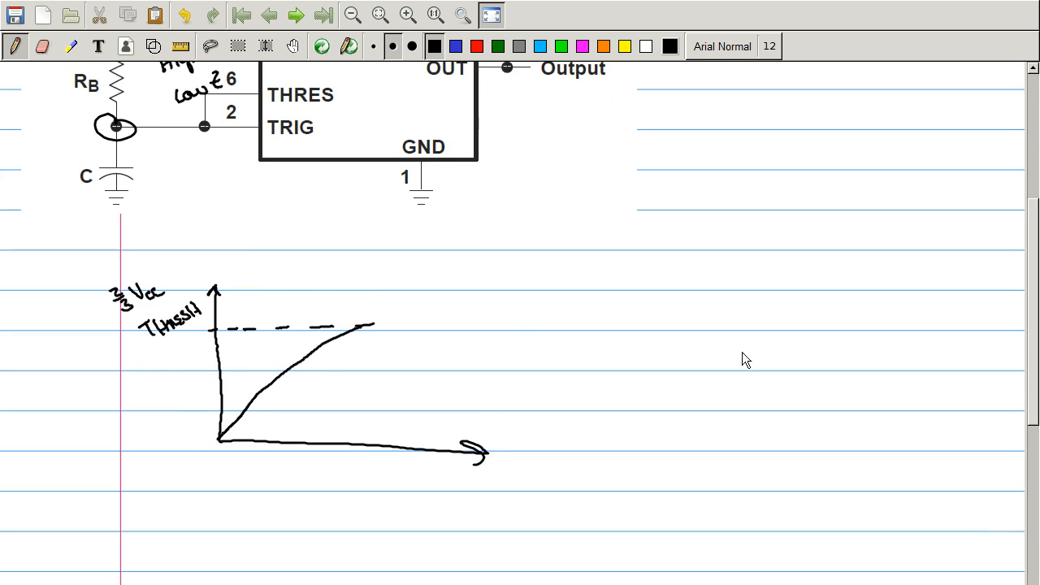
pyautogui.moveTo(374, 333)
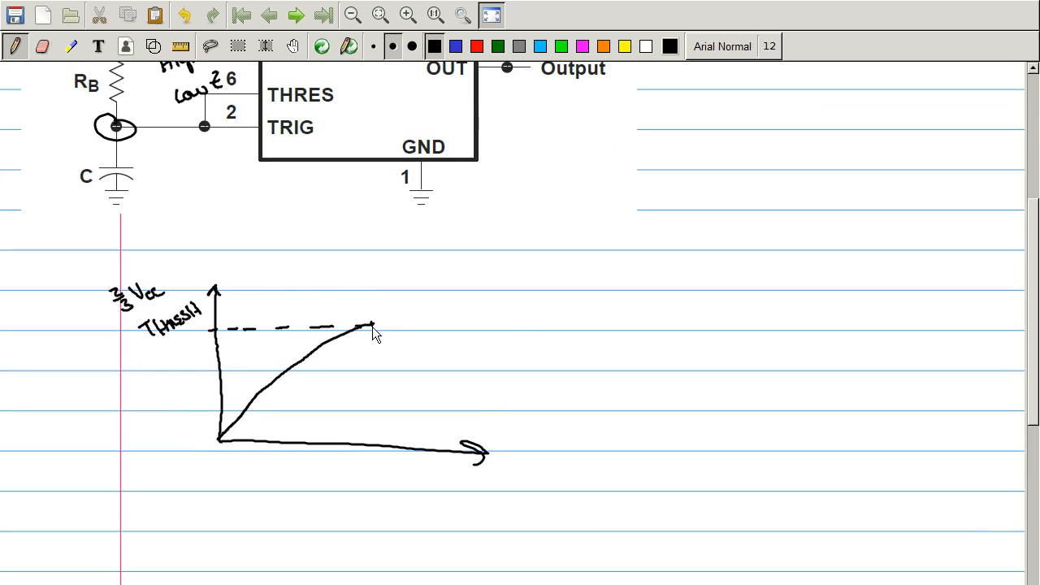
pyautogui.moveTo(374, 323); pyautogui.dragTo(435, 419)
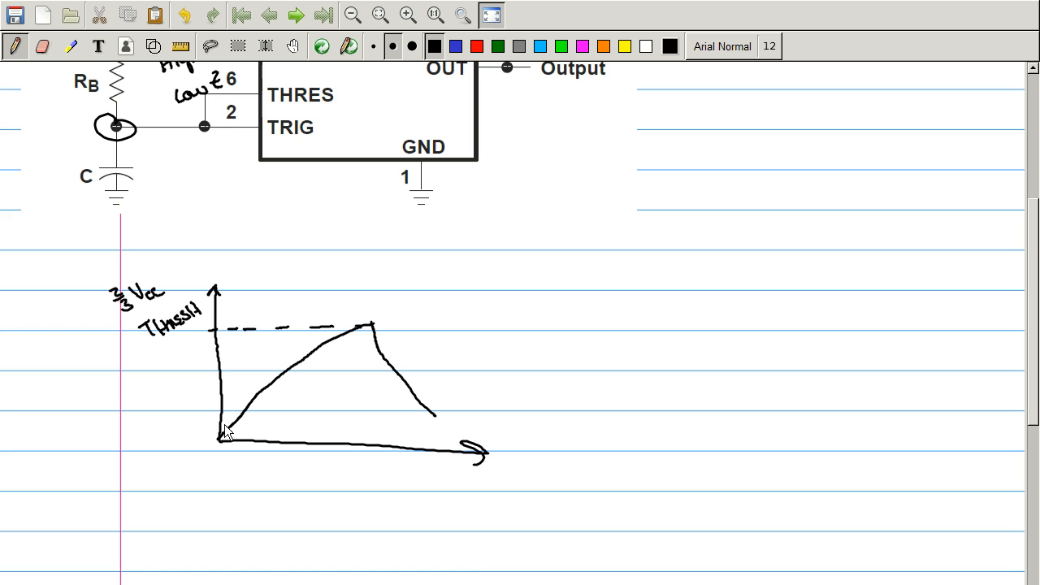
pyautogui.moveTo(213, 410); pyautogui.dragTo(435, 406)
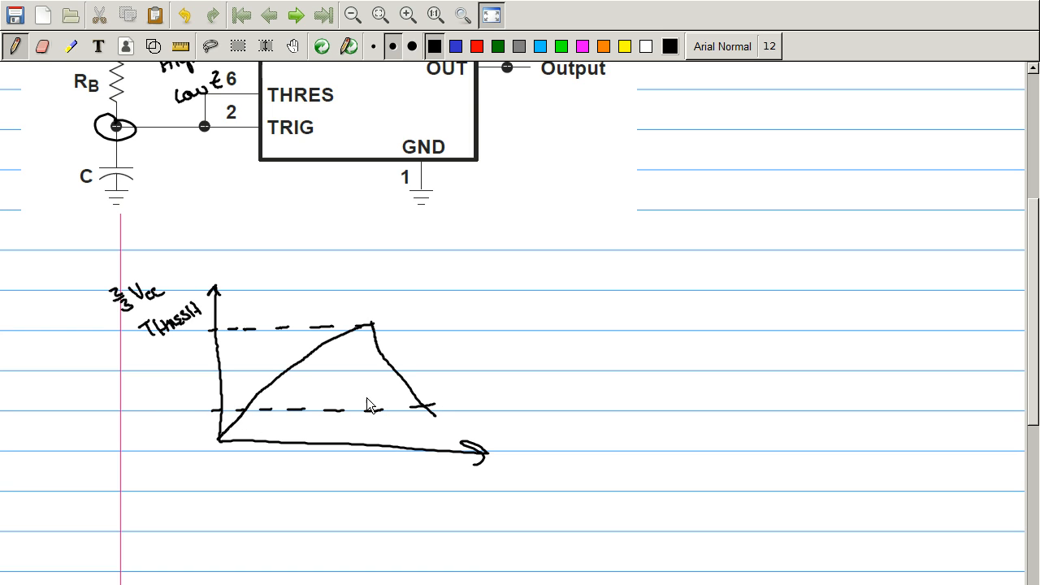
pyautogui.moveTo(150, 414); pyautogui.dragTo(187, 410)
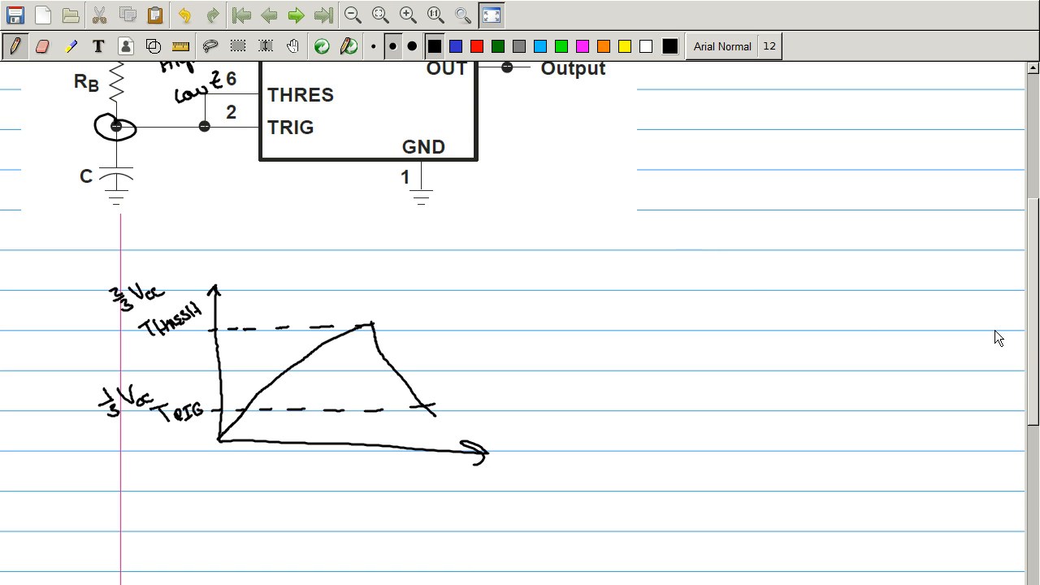
# Extend the sawtooth with the second and third charge-discharge cycles
pyautogui.scroll(-3)
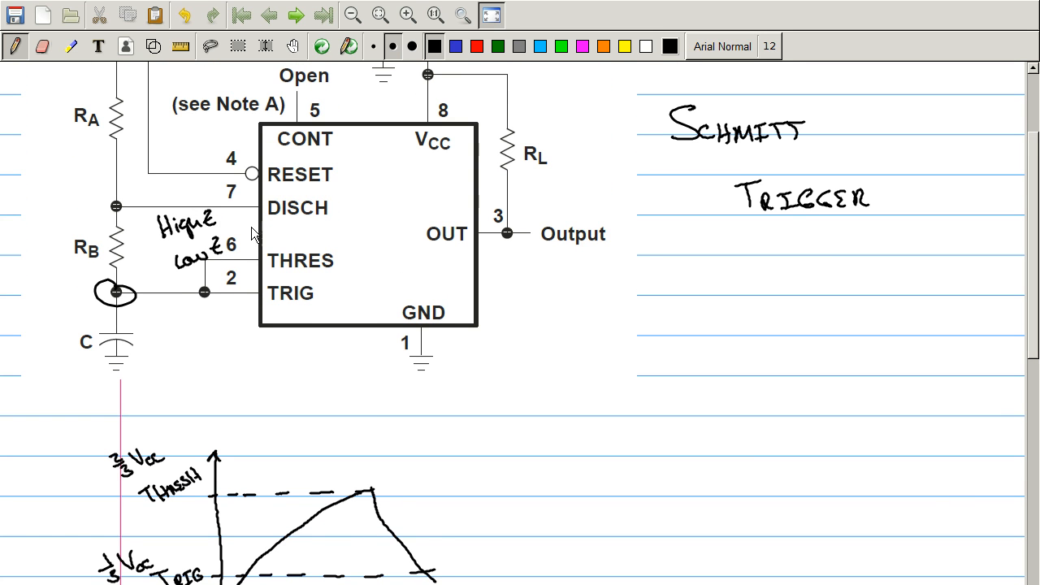
pyautogui.scroll(-3)
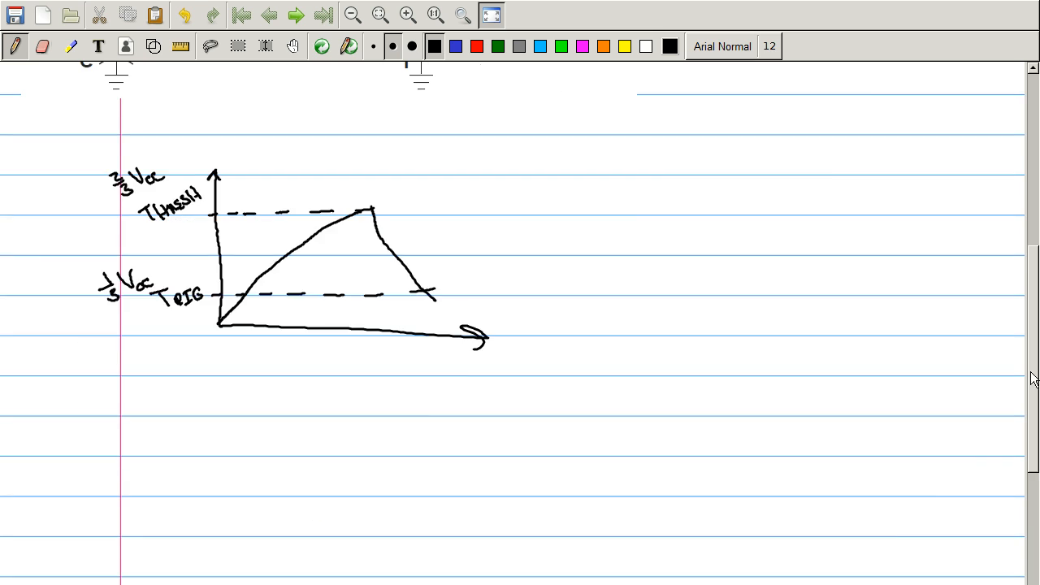
pyautogui.scroll(-3)
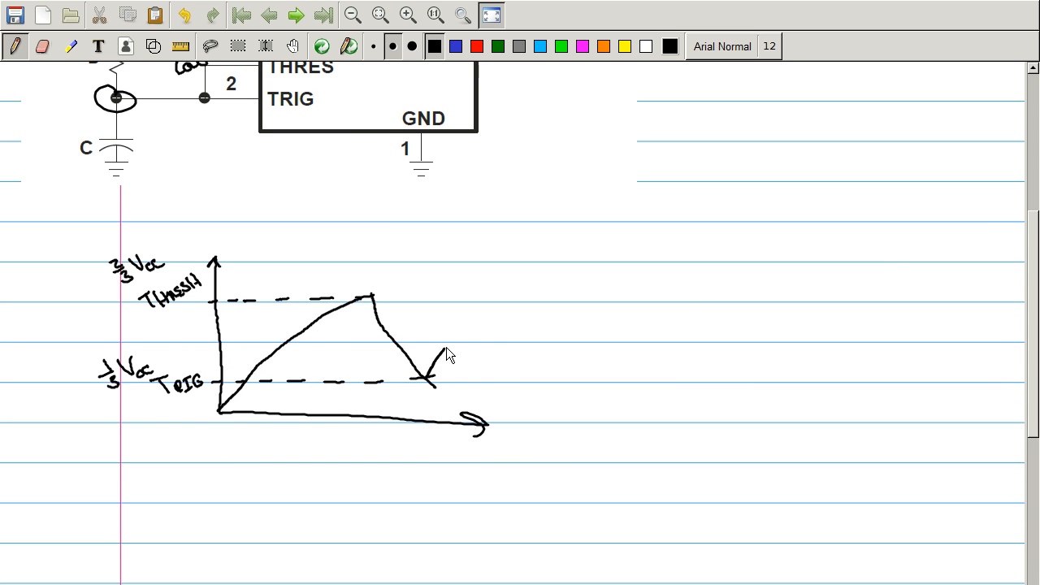
pyautogui.moveTo(426, 382); pyautogui.dragTo(572, 364)
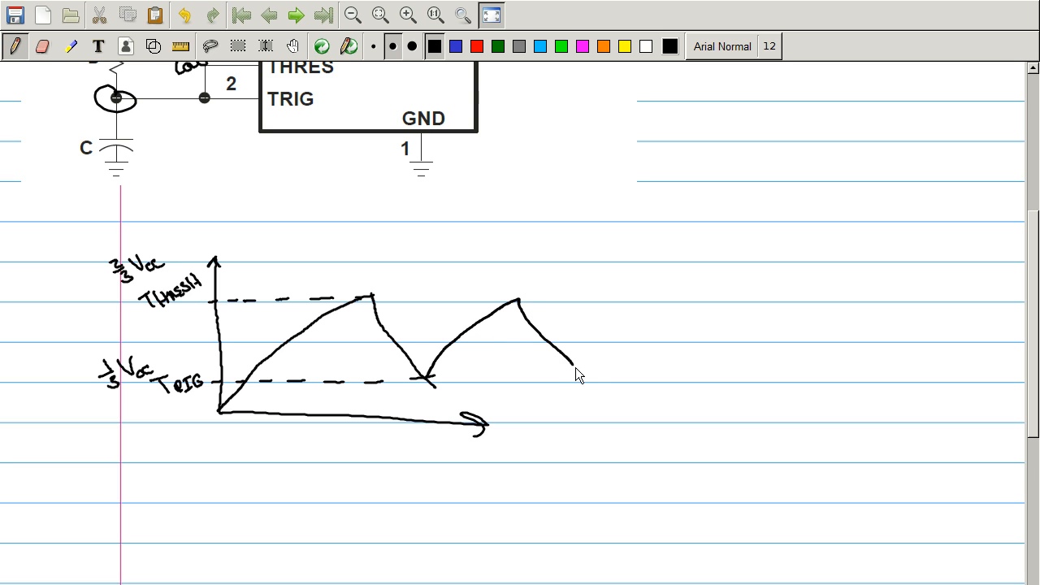
pyautogui.moveTo(585, 374); pyautogui.dragTo(666, 304)
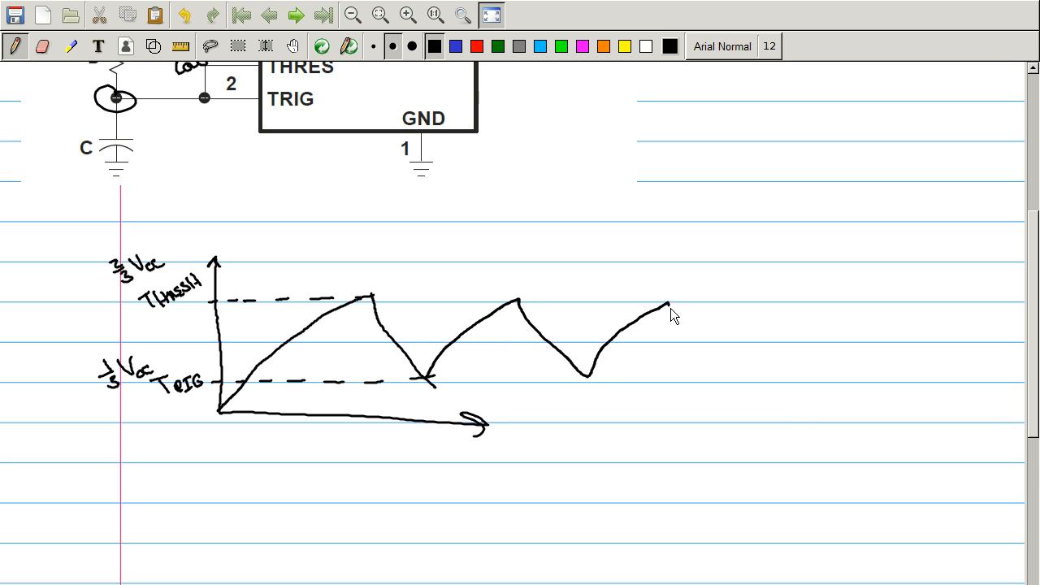
pyautogui.moveTo(666, 307); pyautogui.dragTo(744, 373)
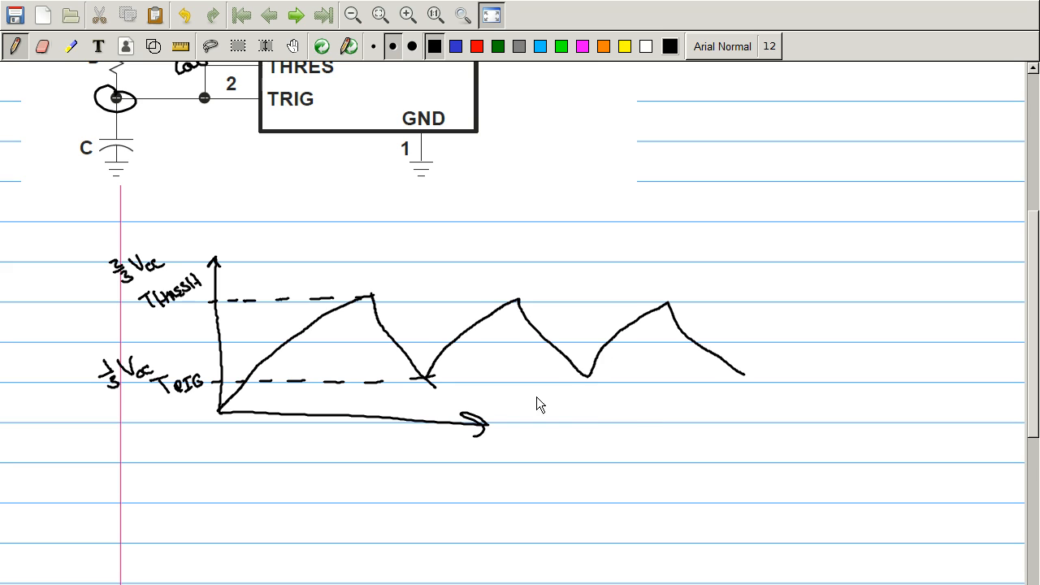
pyautogui.moveTo(378, 355)
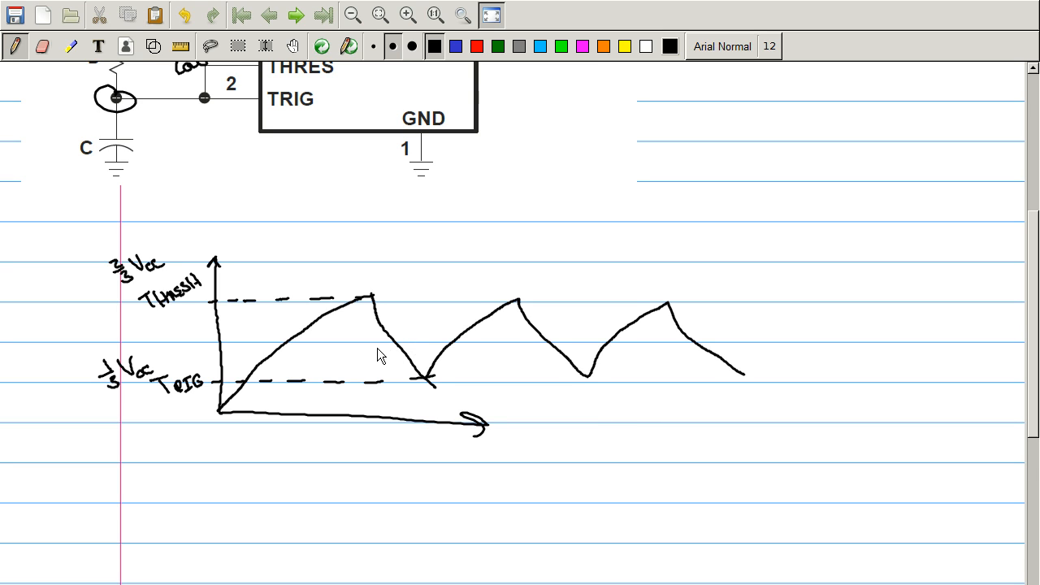
pyautogui.moveTo(312, 343)
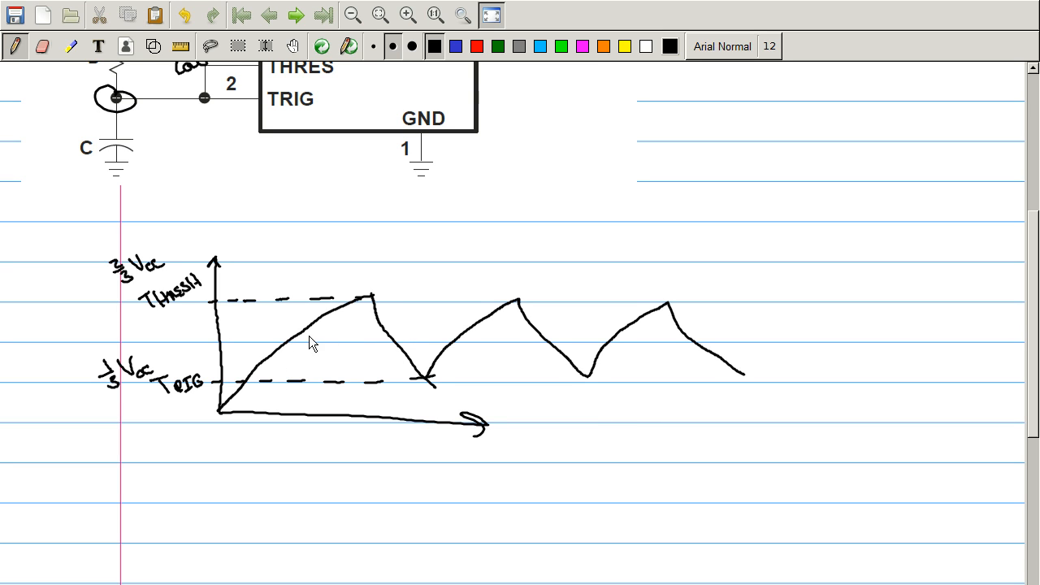
pyautogui.moveTo(378, 325)
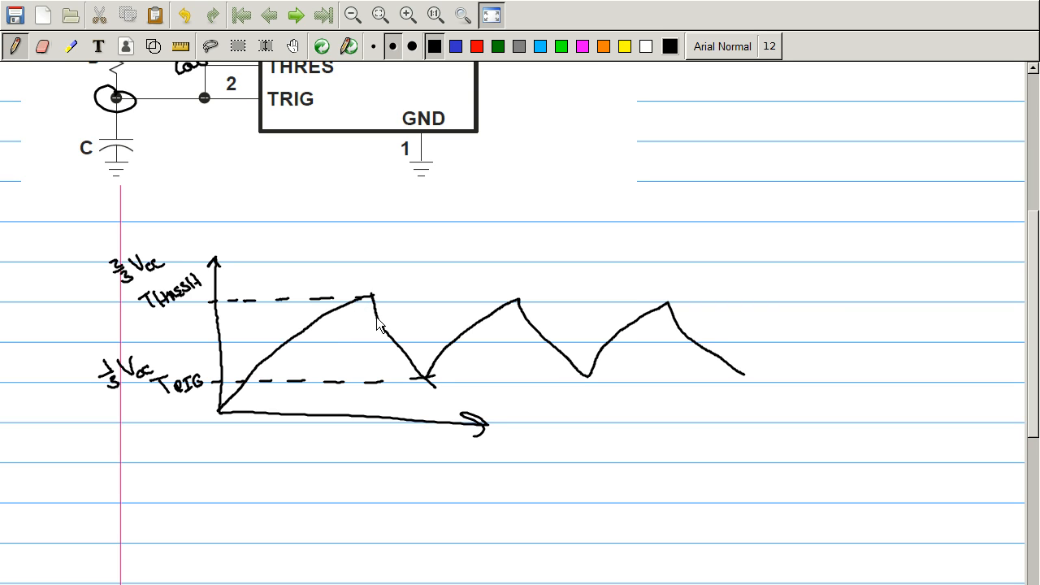
pyautogui.moveTo(573, 394)
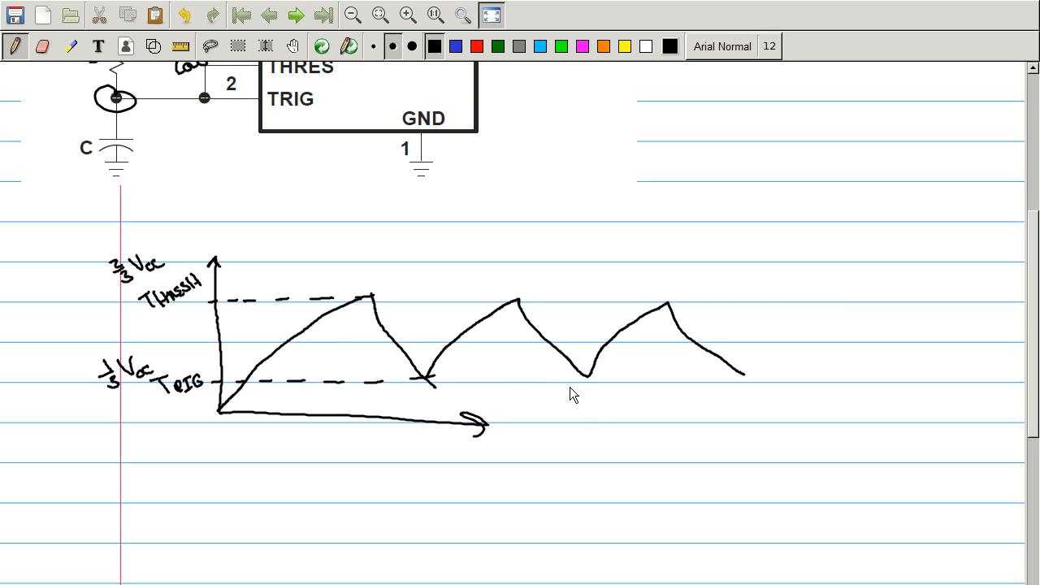
pyautogui.moveTo(775, 421)
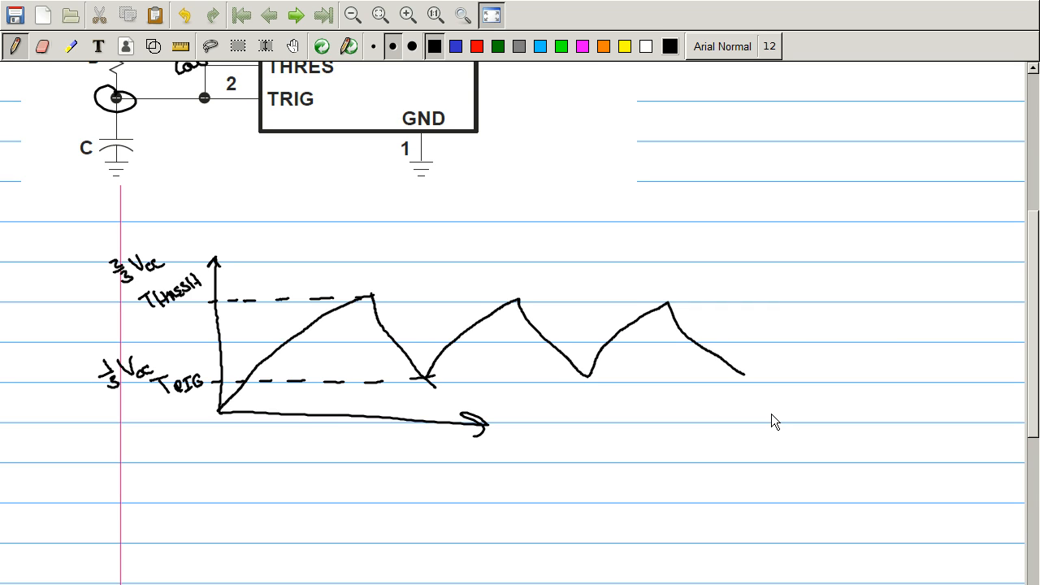
pyautogui.moveTo(803, 479)
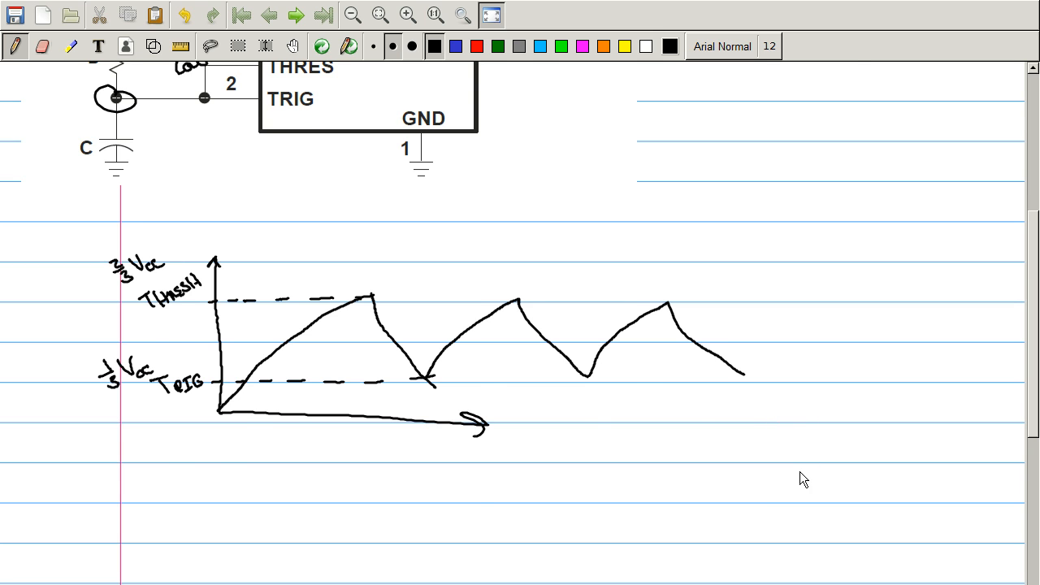
# Below the graph, write 'freq = 1.44' with a fraction bar
pyautogui.scroll(-3)
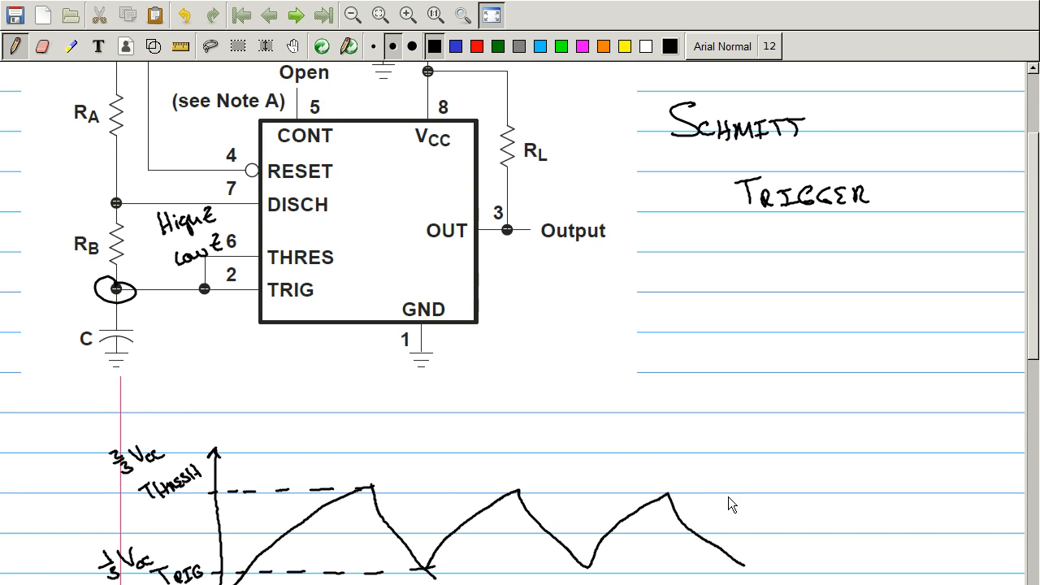
pyautogui.scroll(-3)
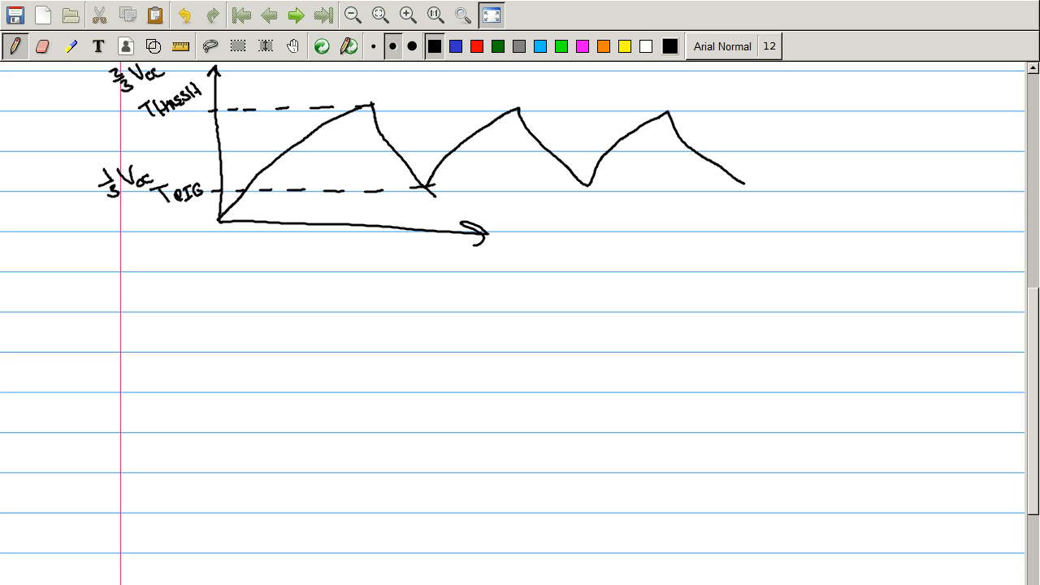
pyautogui.moveTo(596, 507)
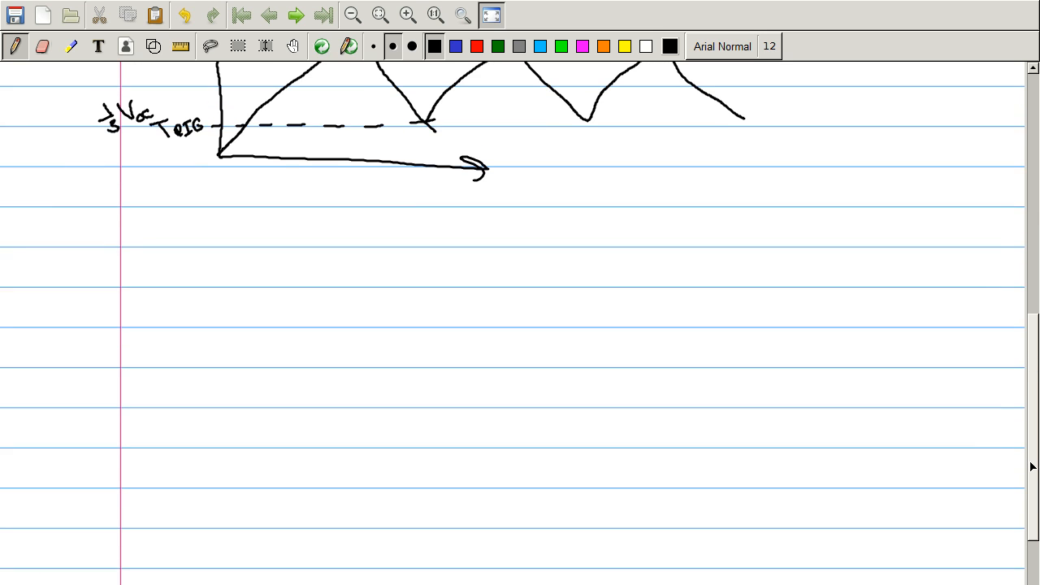
pyautogui.moveTo(150, 304)
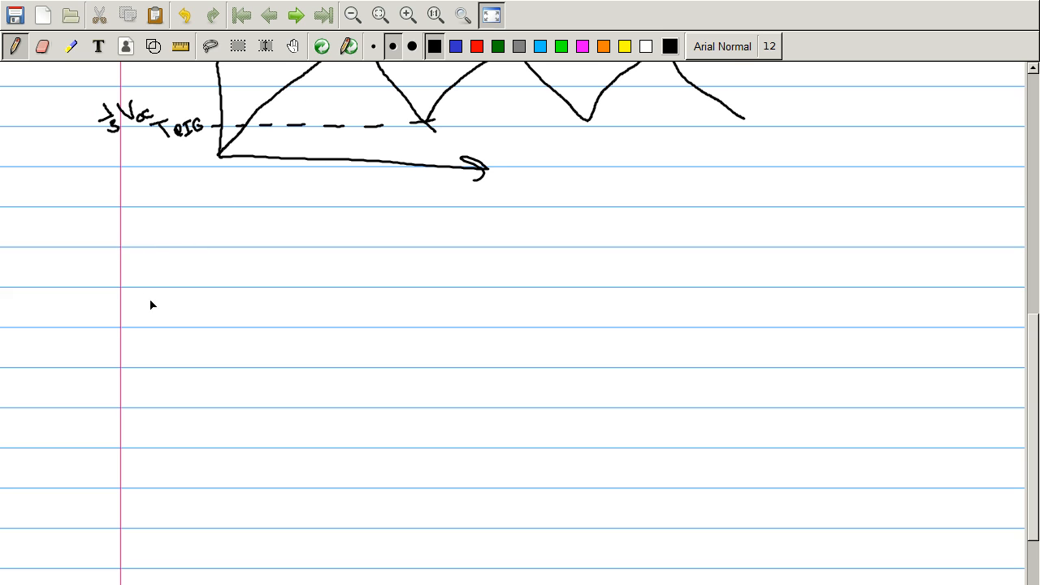
pyautogui.moveTo(142, 292); pyautogui.dragTo(207, 325)
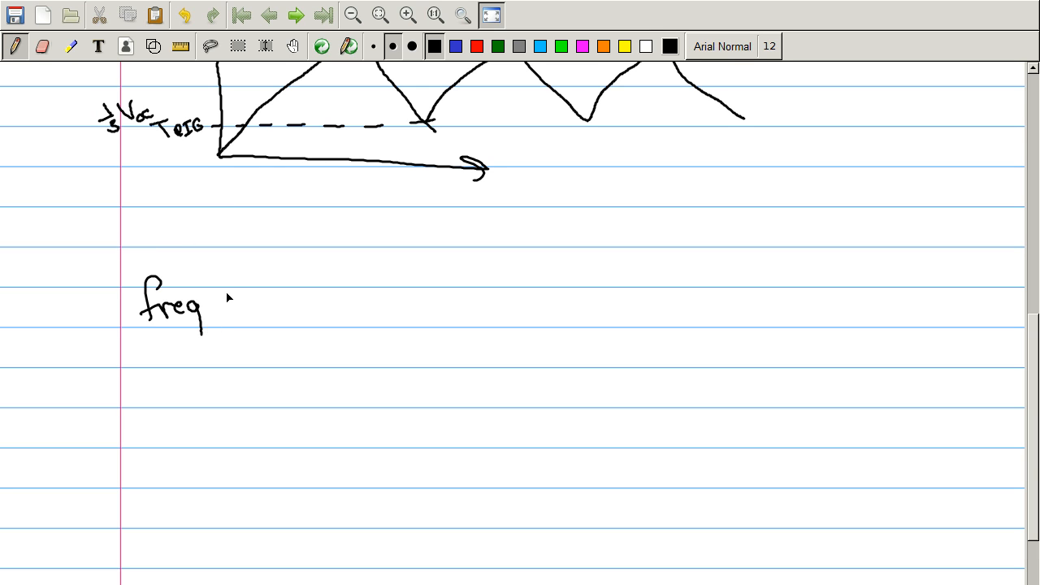
pyautogui.moveTo(342, 235); pyautogui.dragTo(342, 260)
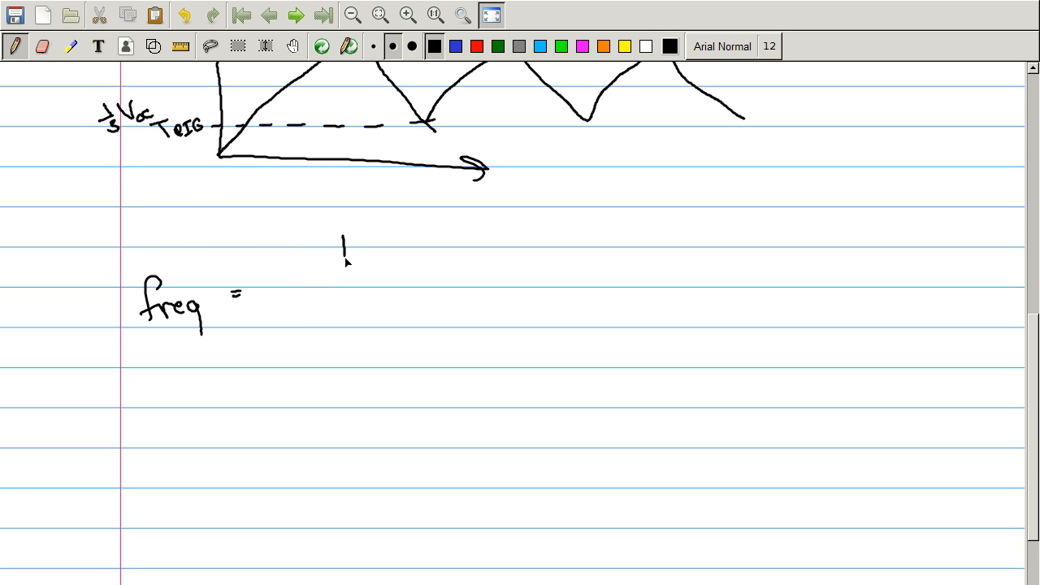
pyautogui.moveTo(342, 244); pyautogui.dragTo(411, 260)
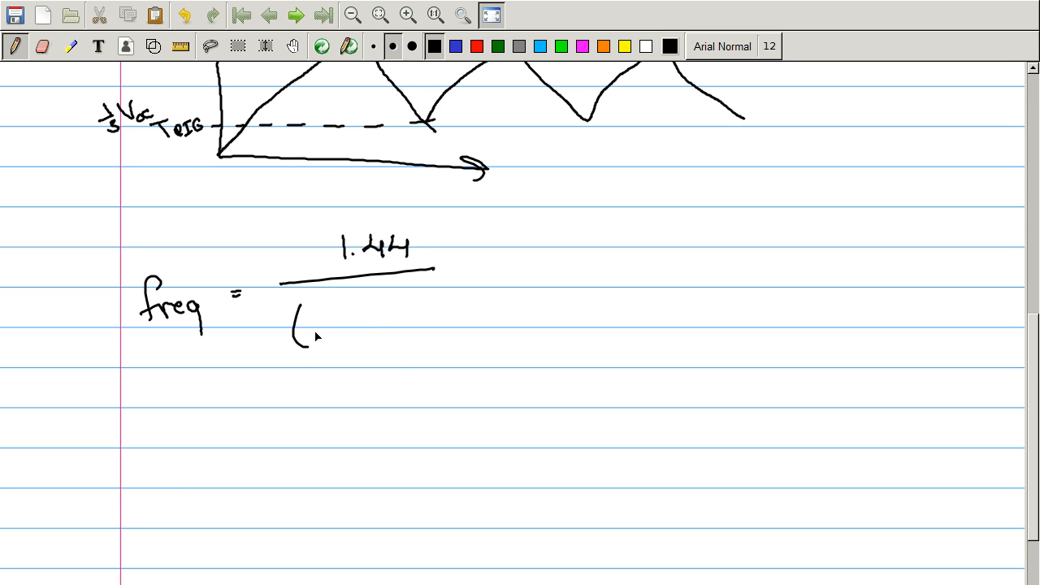
# Add the (R_A + 2R_B)C denominator, lengthen the bar, and begin 'duty ='
pyautogui.moveTo(308, 333); pyautogui.dragTo(374, 317)
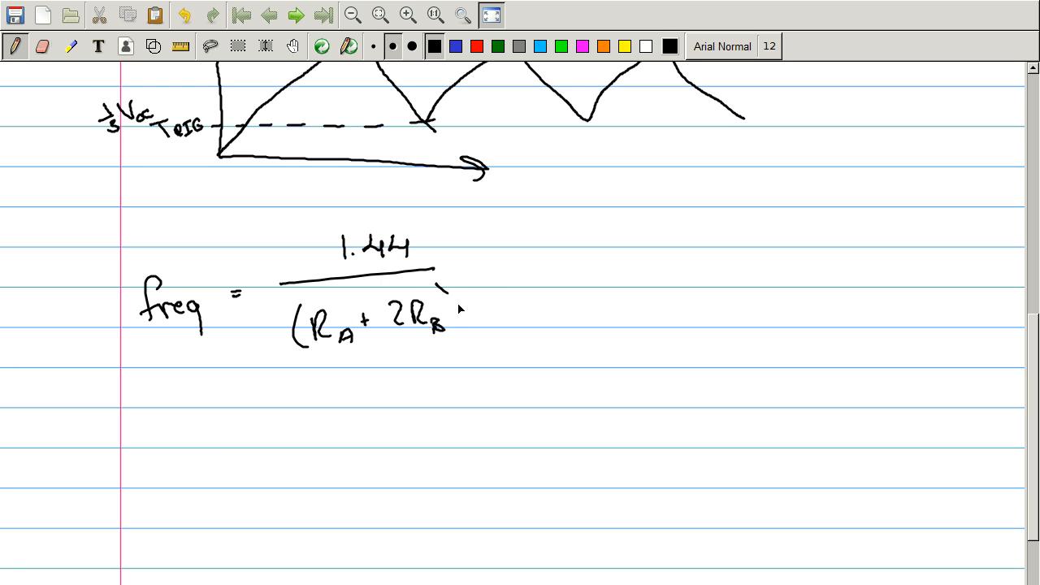
pyautogui.moveTo(455, 292); pyautogui.dragTo(508, 316)
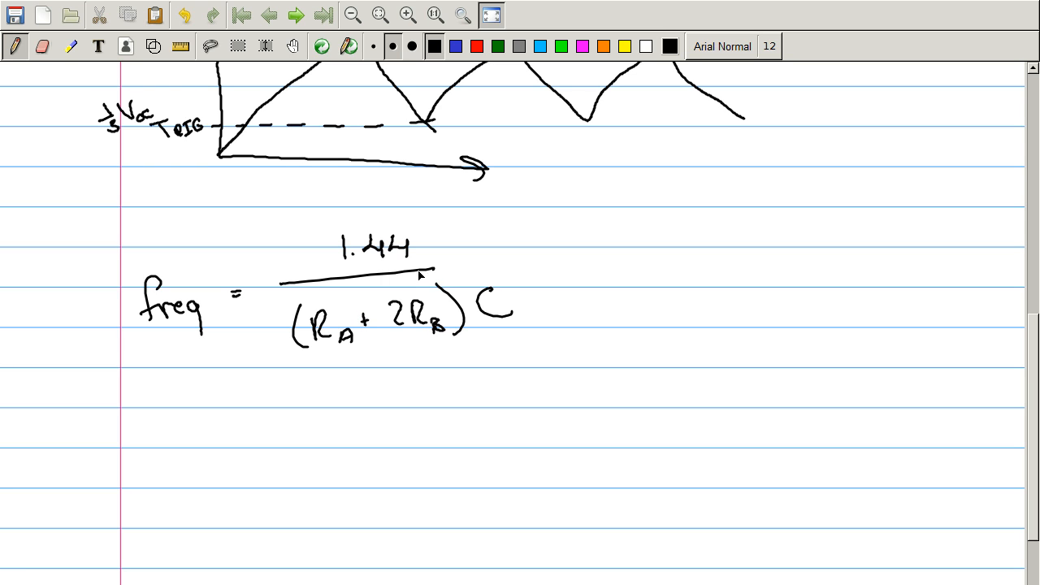
pyautogui.moveTo(423, 274); pyautogui.dragTo(490, 264)
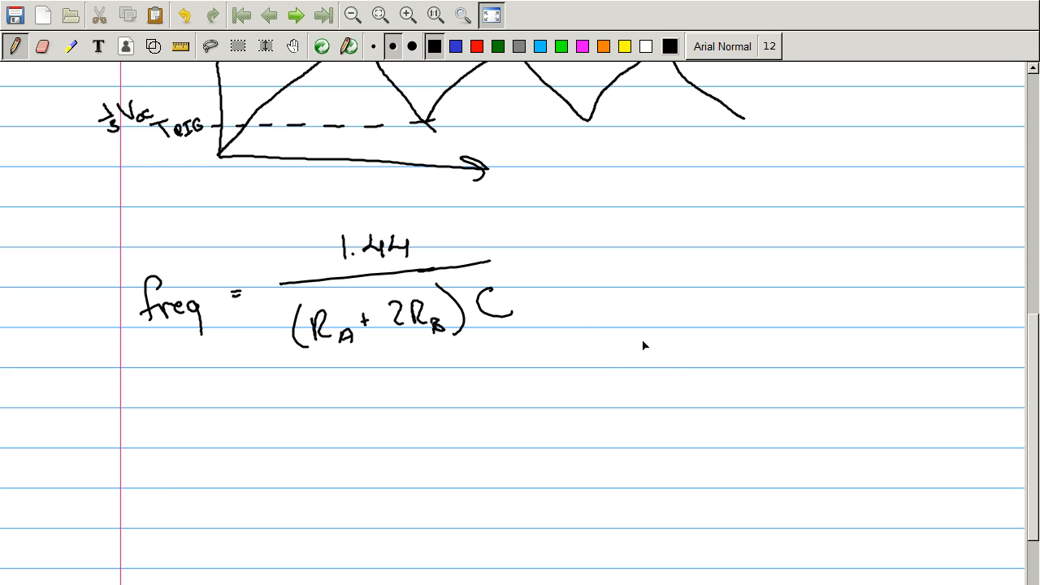
pyautogui.moveTo(679, 360)
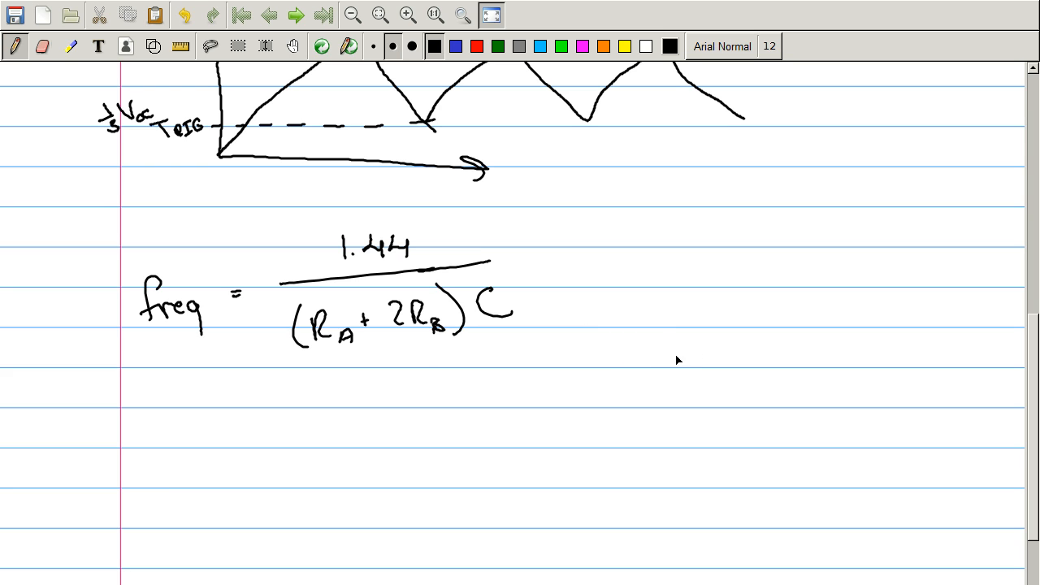
pyautogui.moveTo(601, 276); pyautogui.dragTo(646, 268)
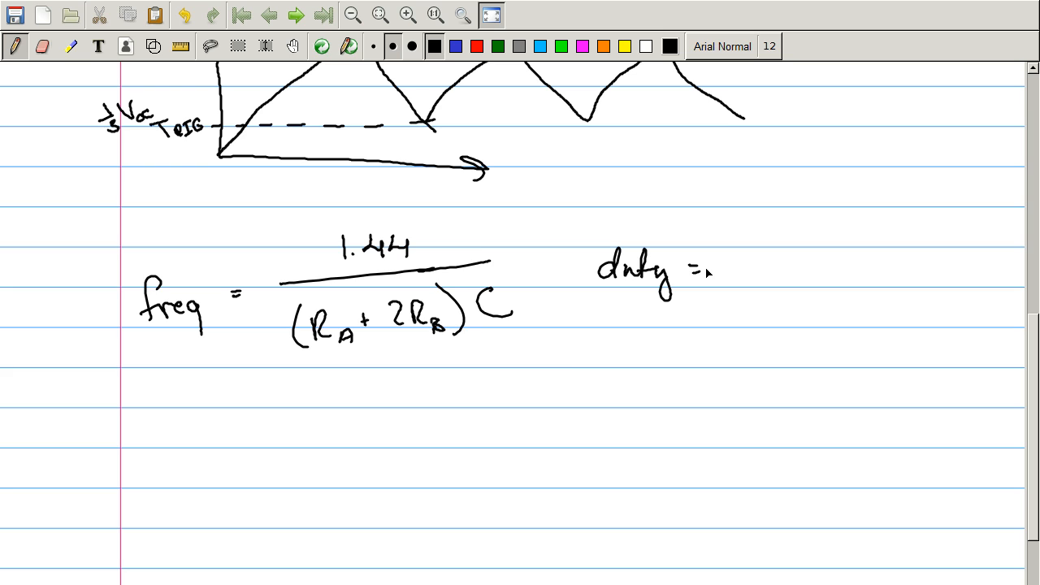
pyautogui.moveTo(848, 268)
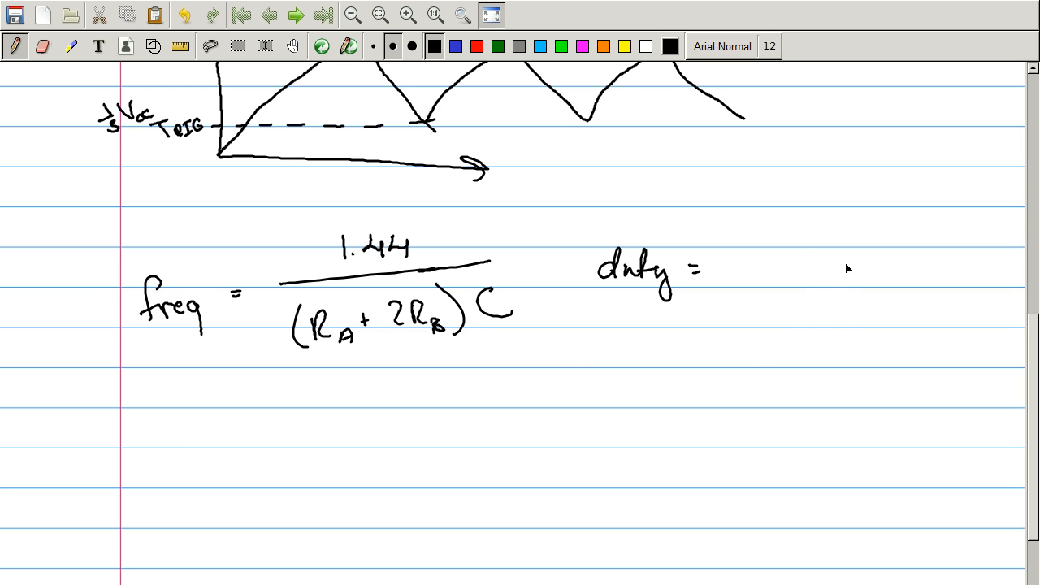
# Write R_B over a fraction bar with R_A + 2R_B beneath for the duty formula
pyautogui.moveTo(796, 203); pyautogui.dragTo(832, 252)
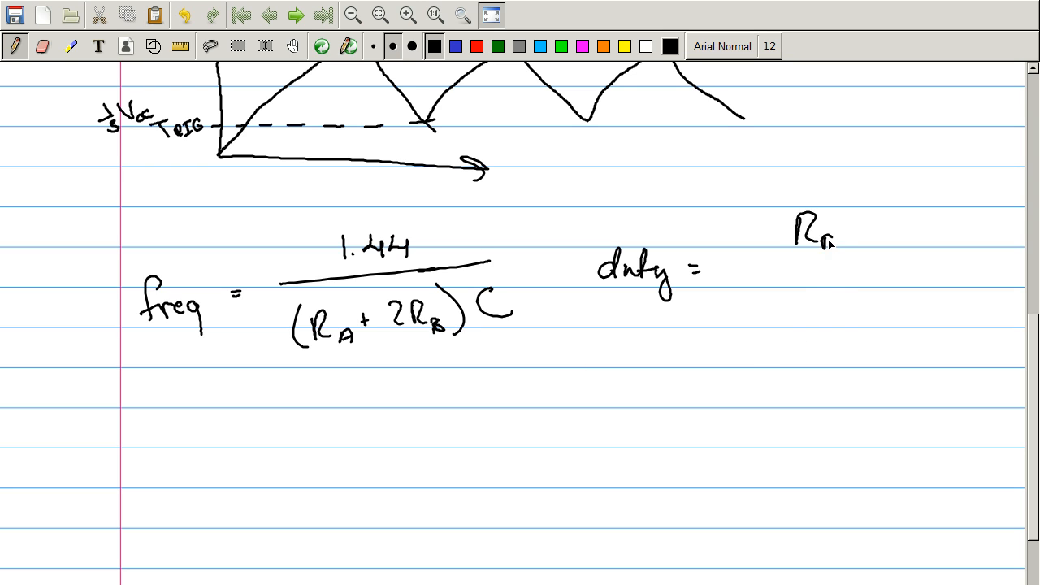
pyautogui.moveTo(760, 262); pyautogui.dragTo(885, 260)
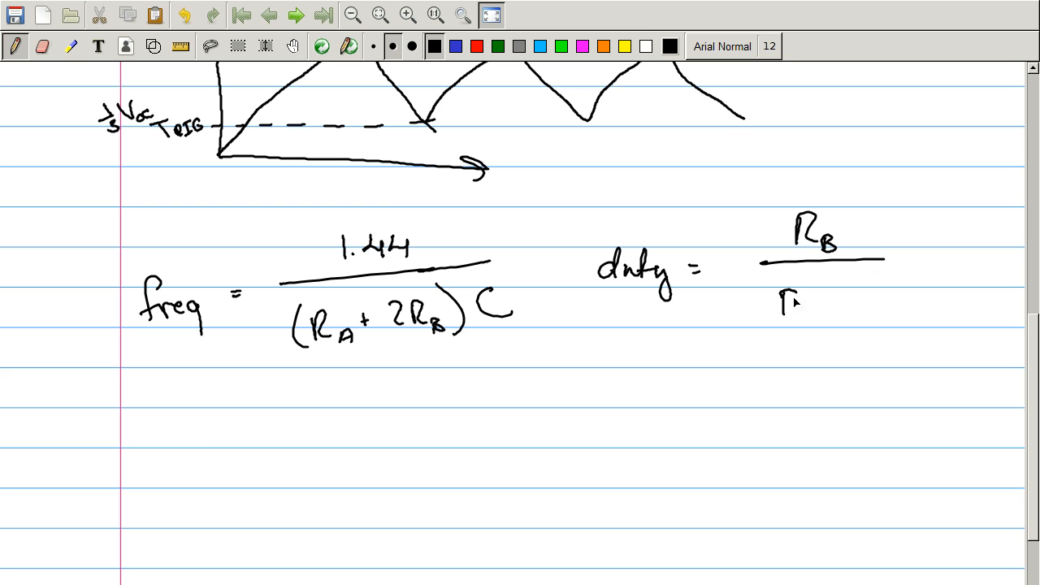
pyautogui.moveTo(788, 313); pyautogui.dragTo(885, 301)
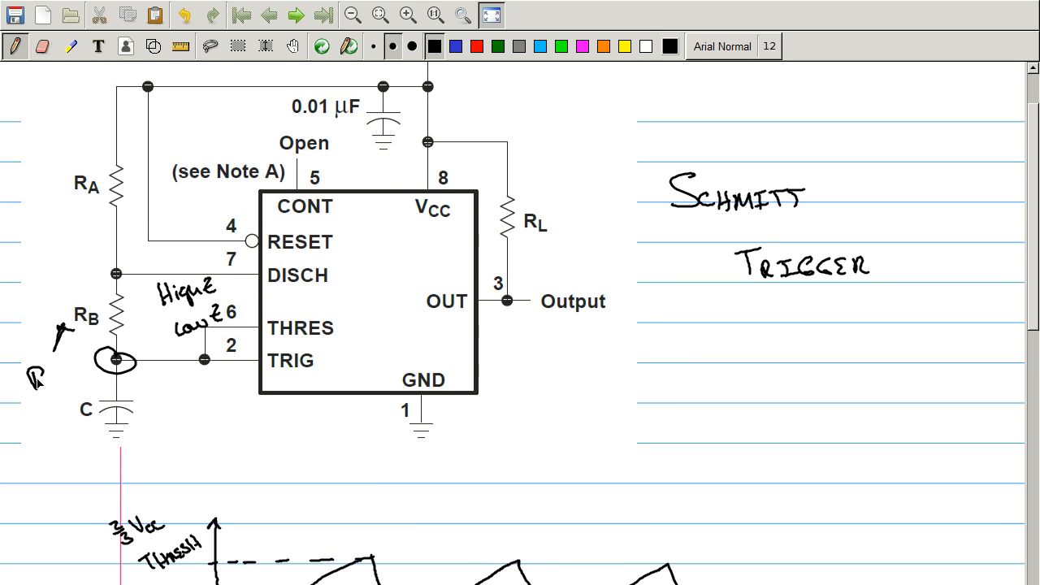
# Label the arrow at R_B 'Pot.' to mark it as a potentiometer
pyautogui.write('Pot.')
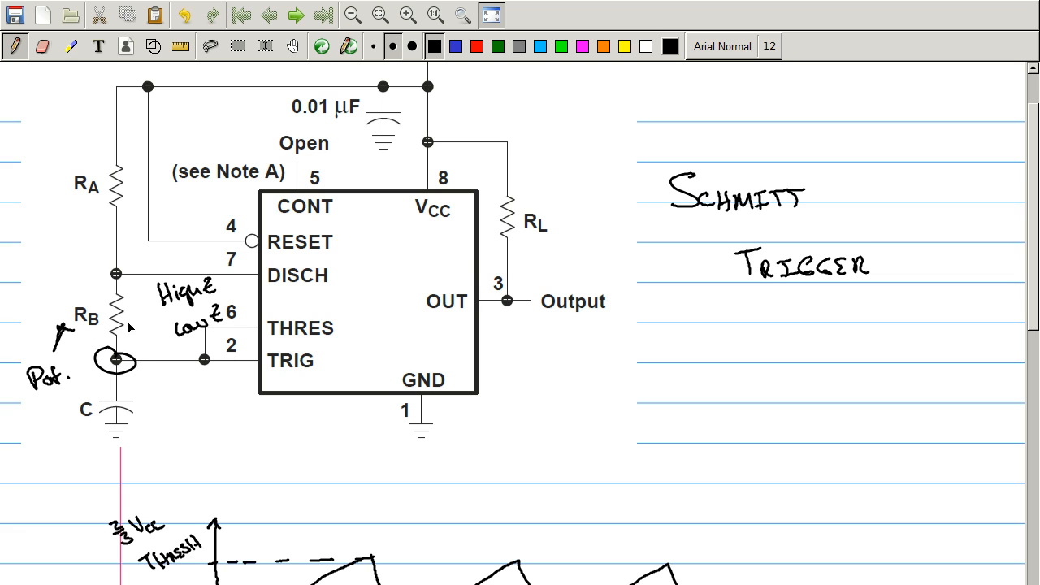
pyautogui.moveTo(106, 322)
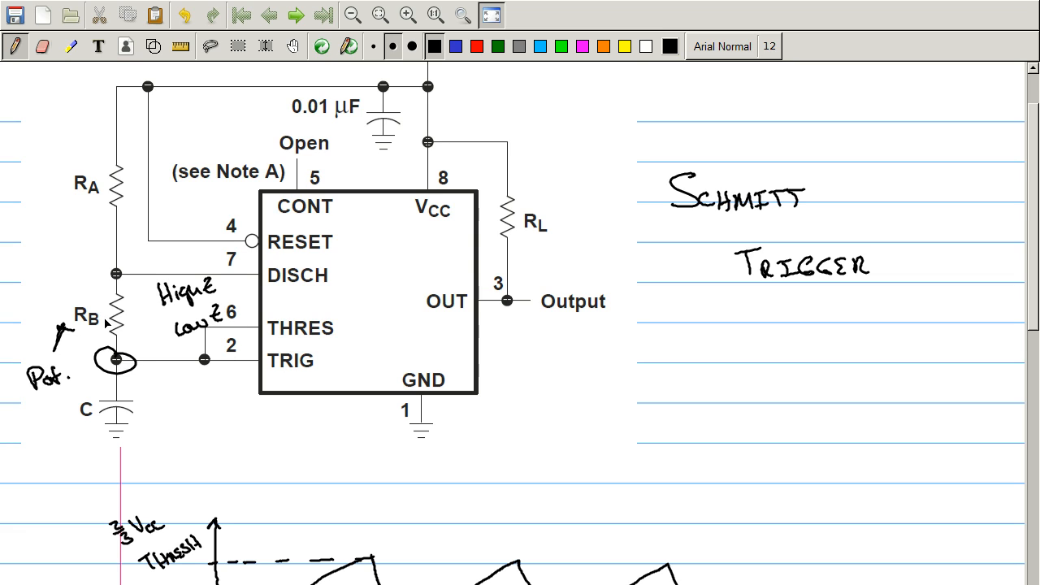
pyautogui.moveTo(399, 229)
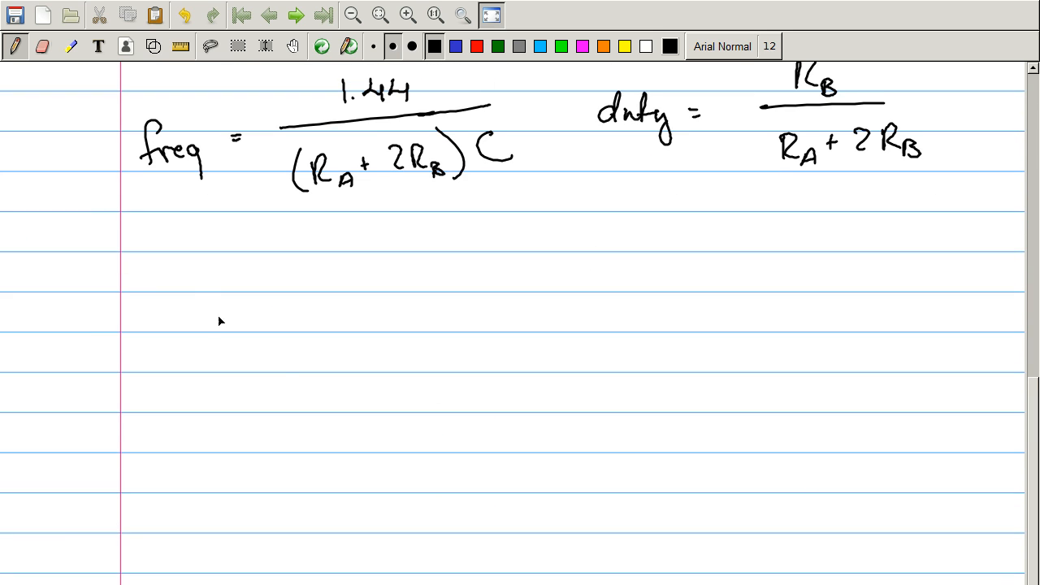
# Write τ = RC below the frequency formula
pyautogui.moveTo(175, 317); pyautogui.dragTo(284, 313)
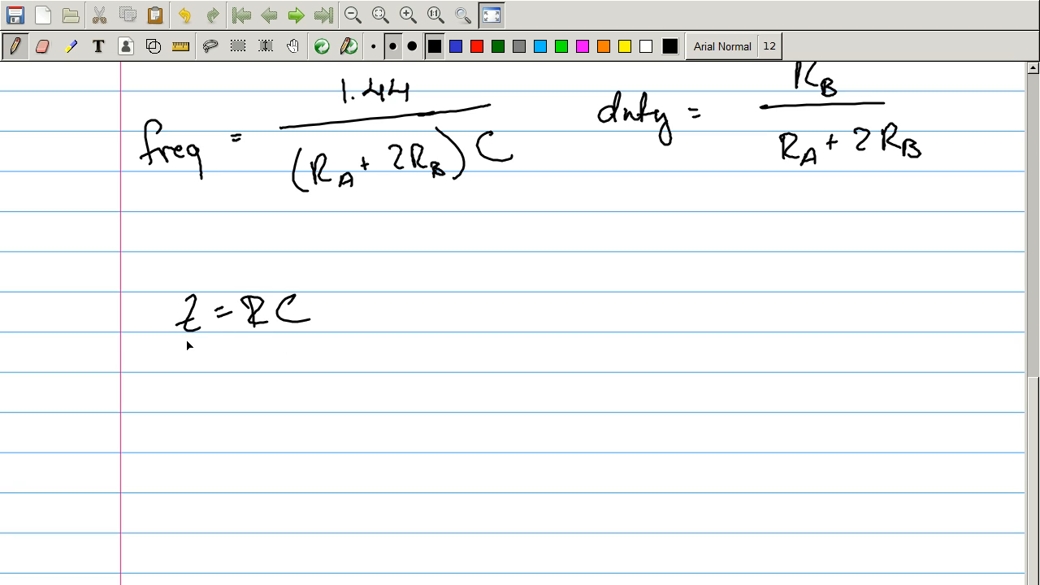
pyautogui.moveTo(406, 346)
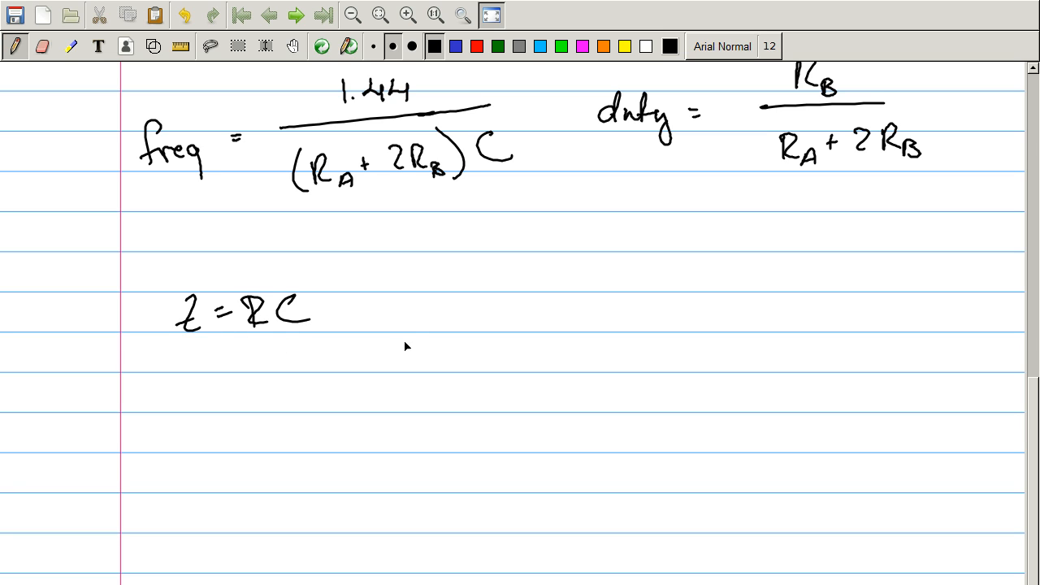
pyautogui.moveTo(264, 324)
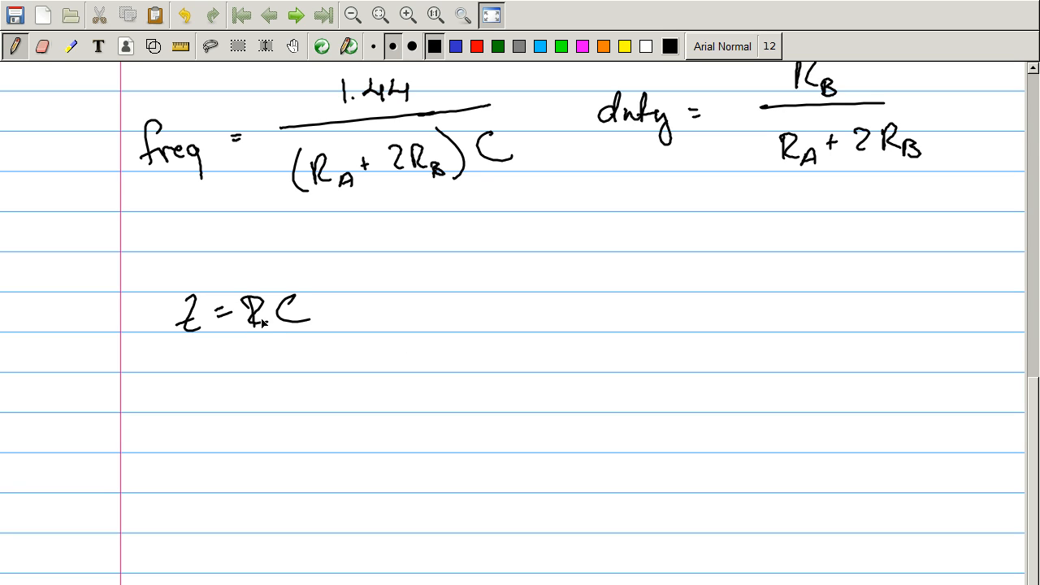
pyautogui.moveTo(260, 321)
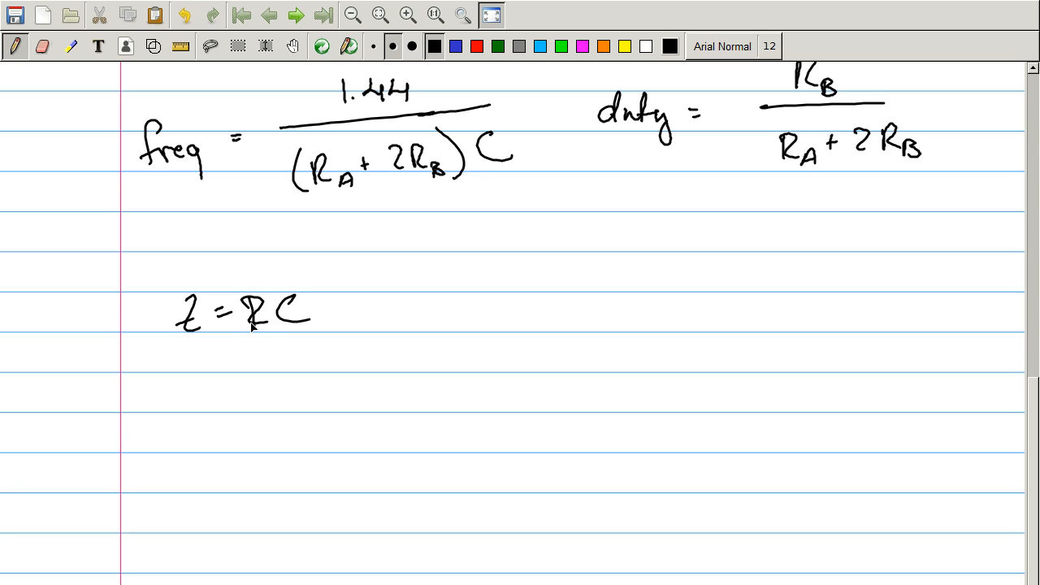
pyautogui.moveTo(282, 340)
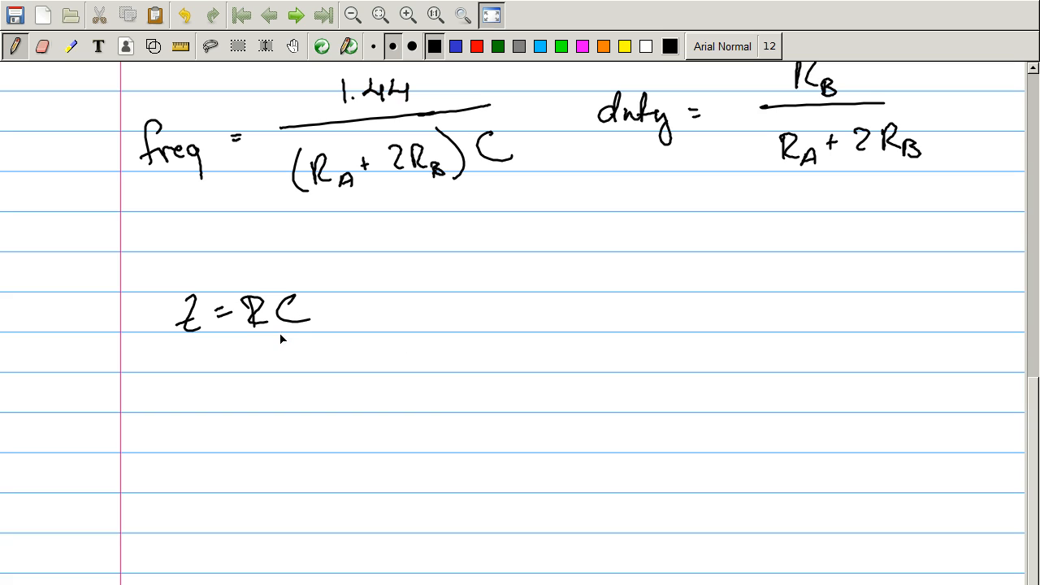
pyautogui.moveTo(280, 330)
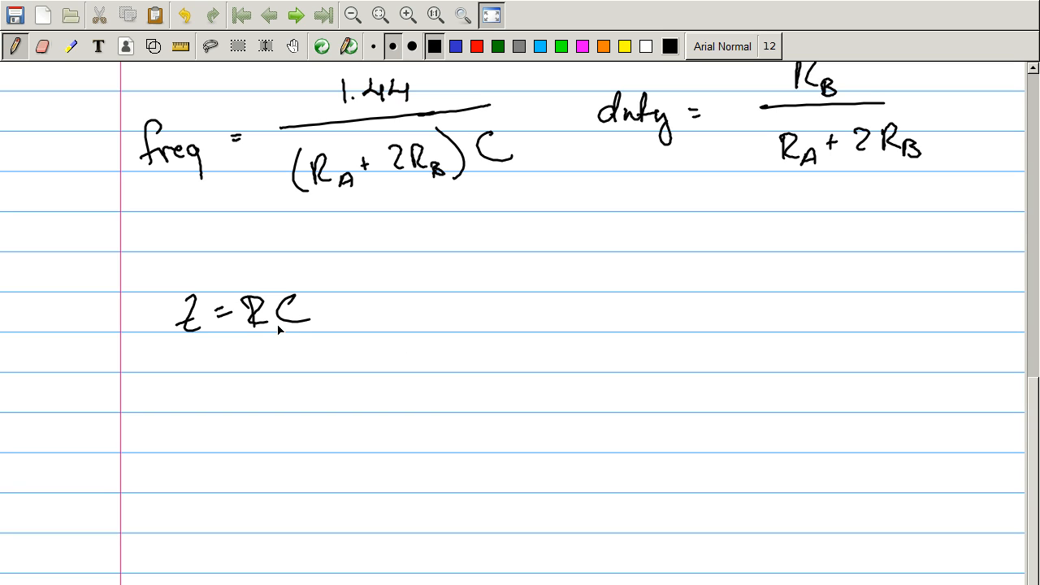
pyautogui.moveTo(275, 329)
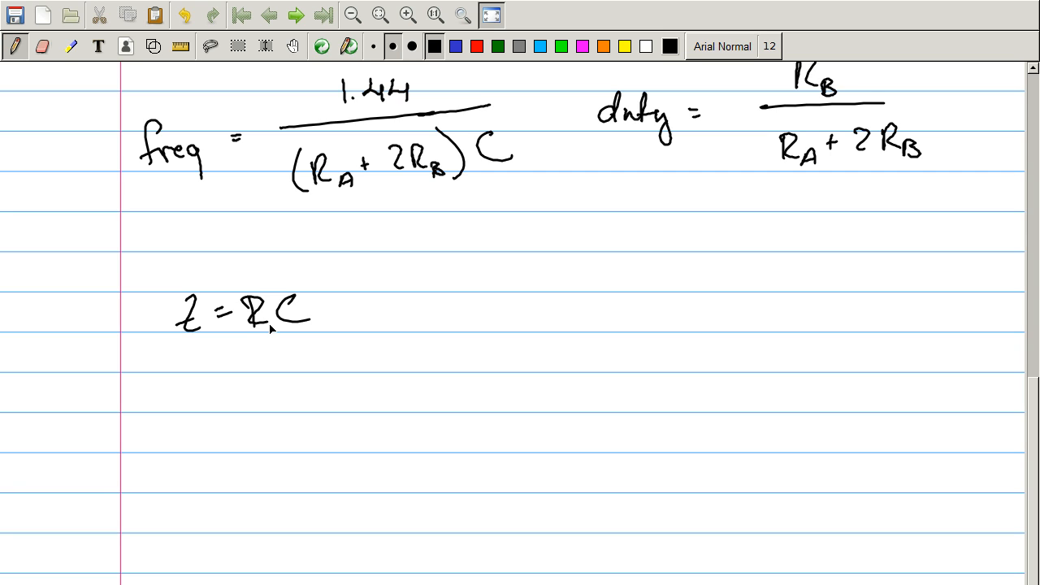
# Scroll the page to review the annotated 555 schematic and notes
pyautogui.scroll(-3)
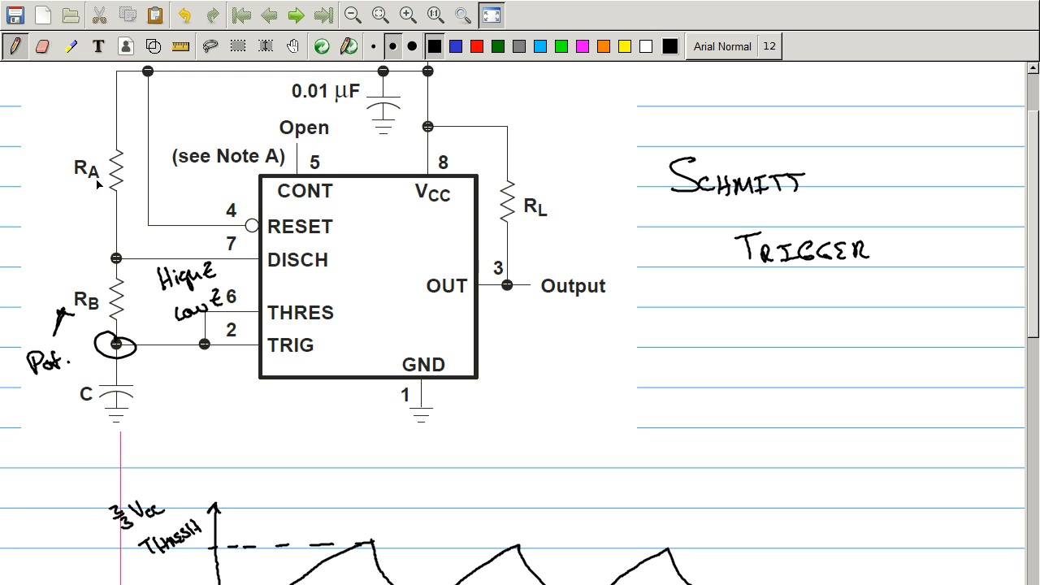
pyautogui.moveTo(103, 163)
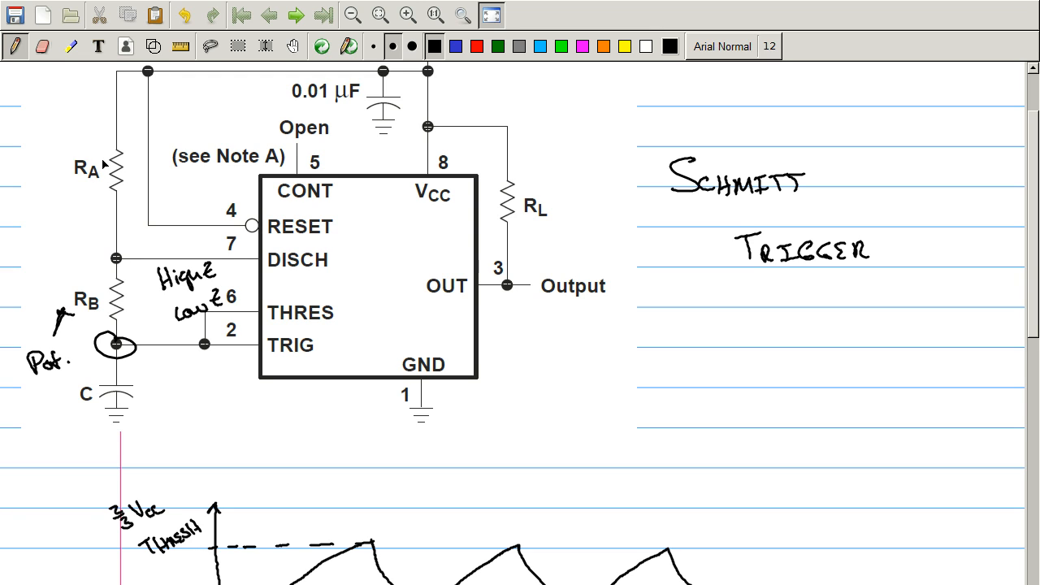
pyautogui.moveTo(88, 166)
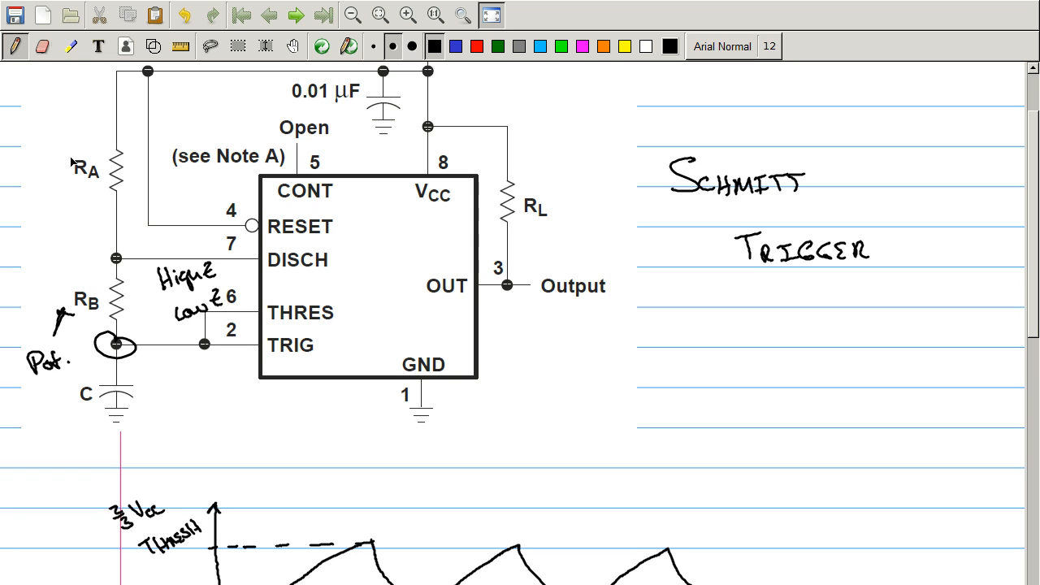
pyautogui.moveTo(122, 398)
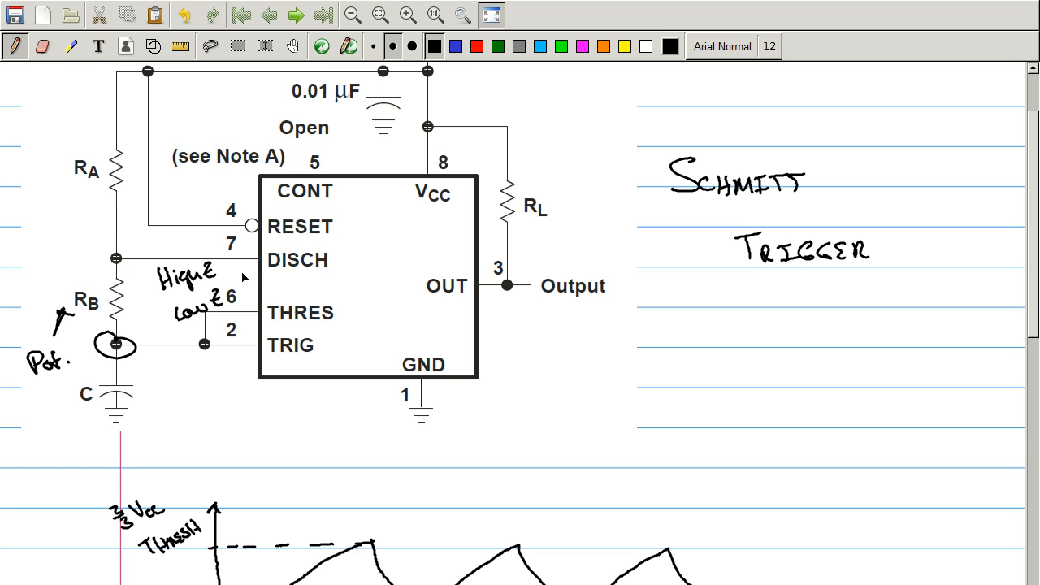
pyautogui.moveTo(288, 264)
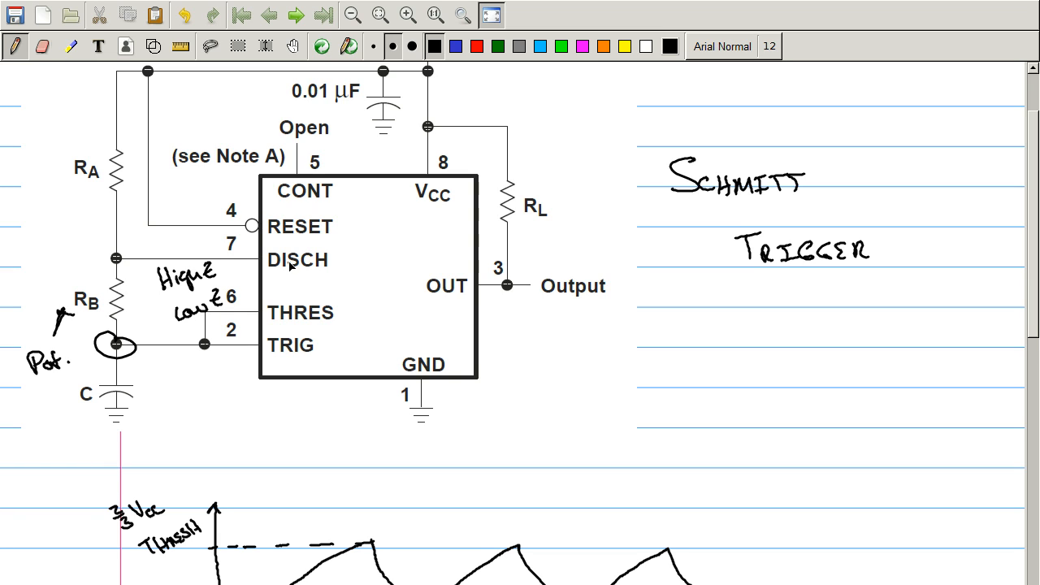
pyautogui.moveTo(937, 240)
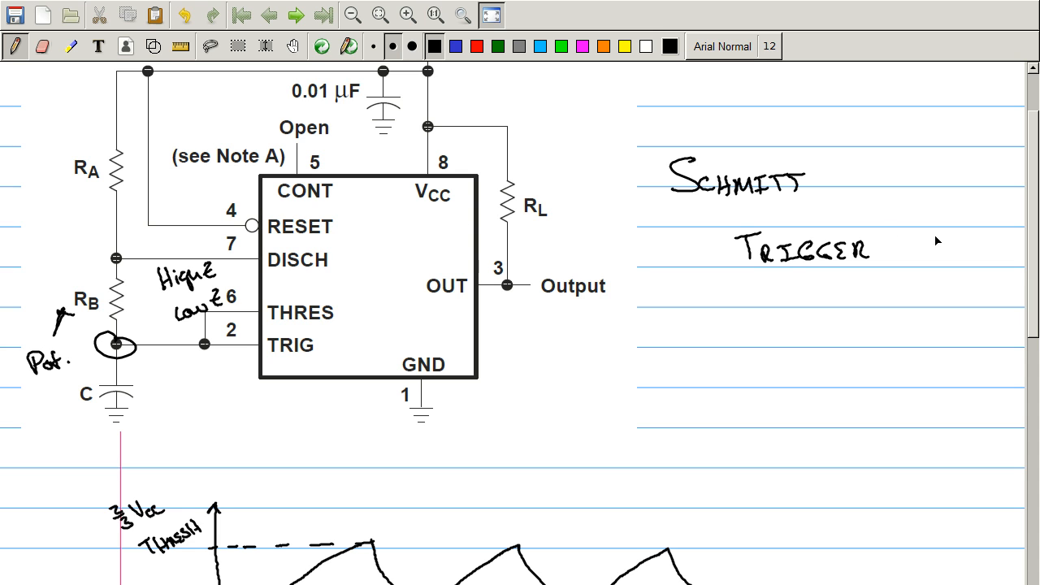
pyautogui.scroll(-3)
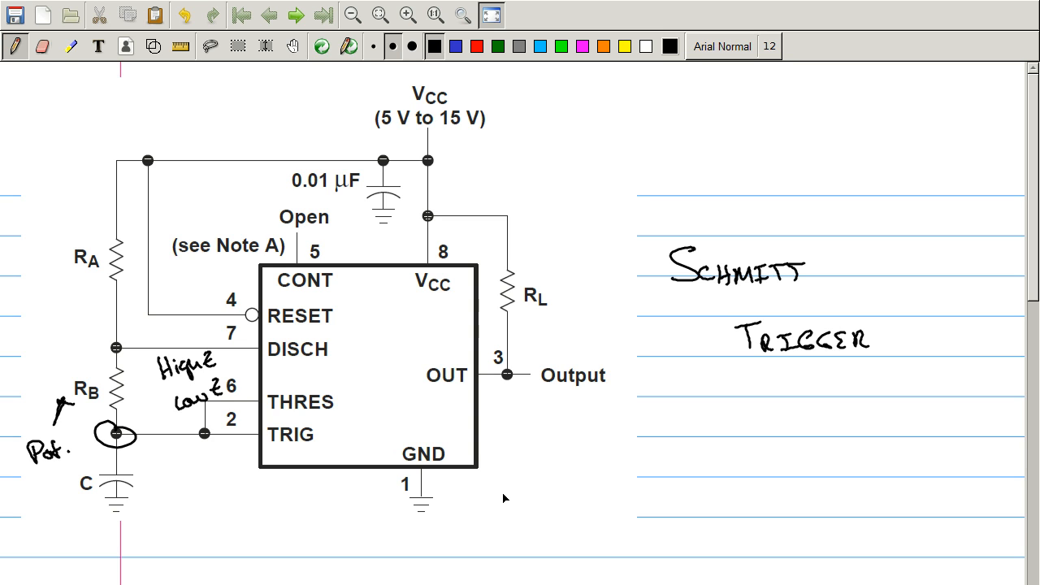
pyautogui.moveTo(559, 497)
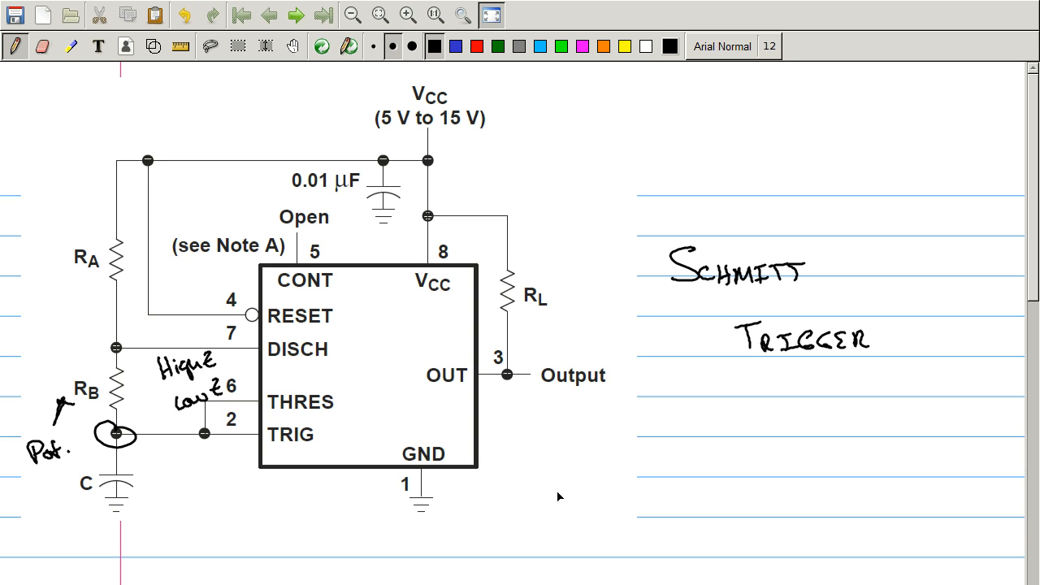